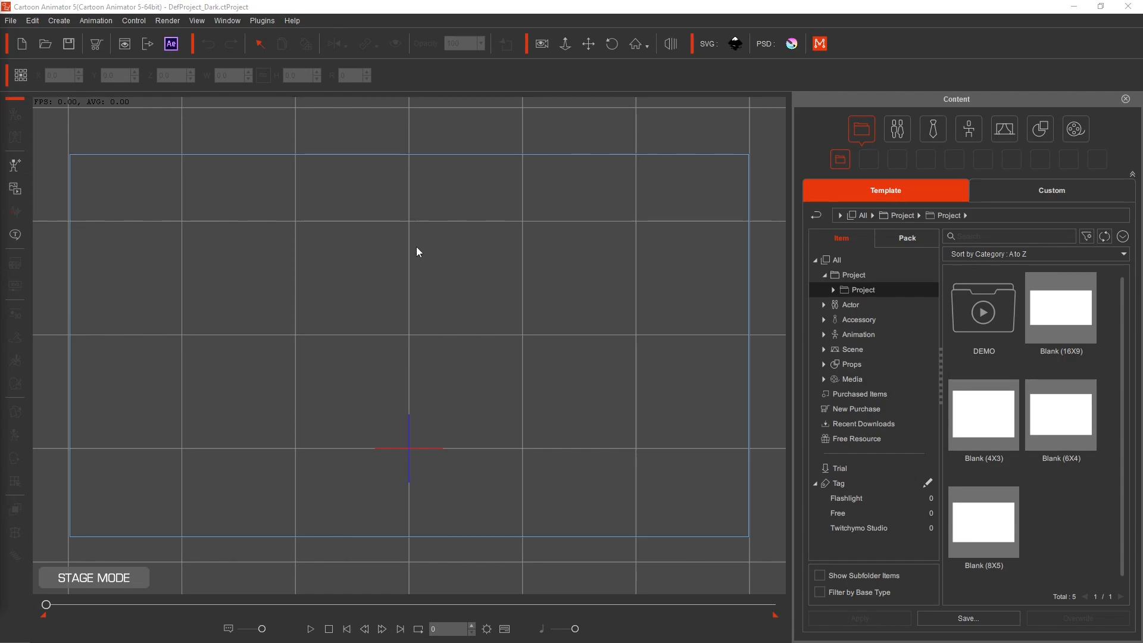
Create a new character from the Human Template (SVG), launching it in Inkscape.
left_click(58, 21)
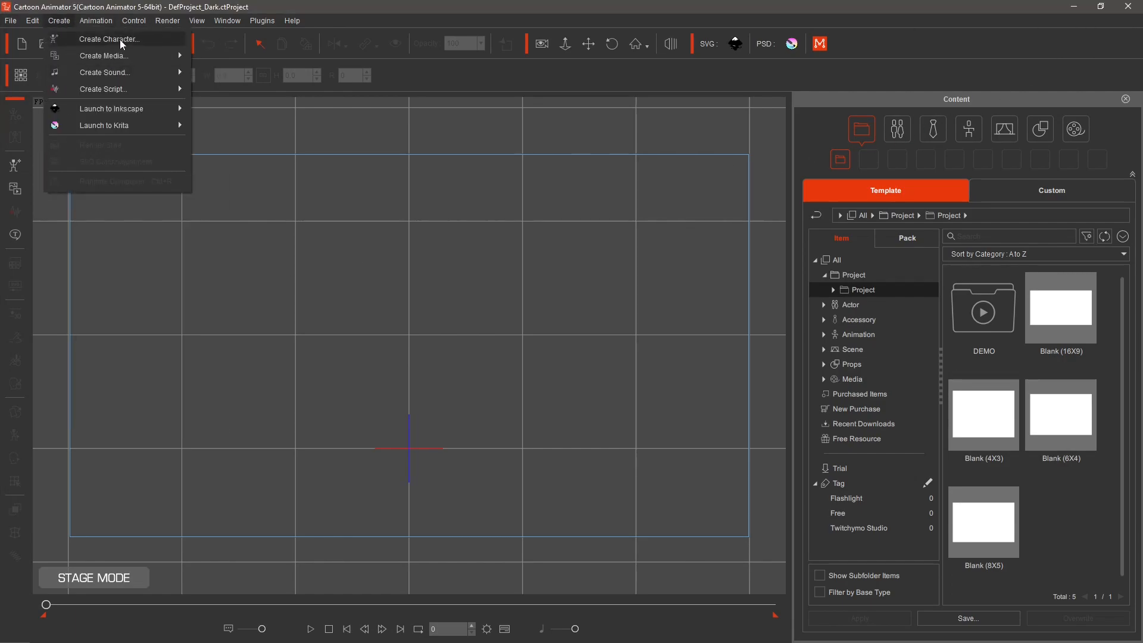
left_click(114, 40)
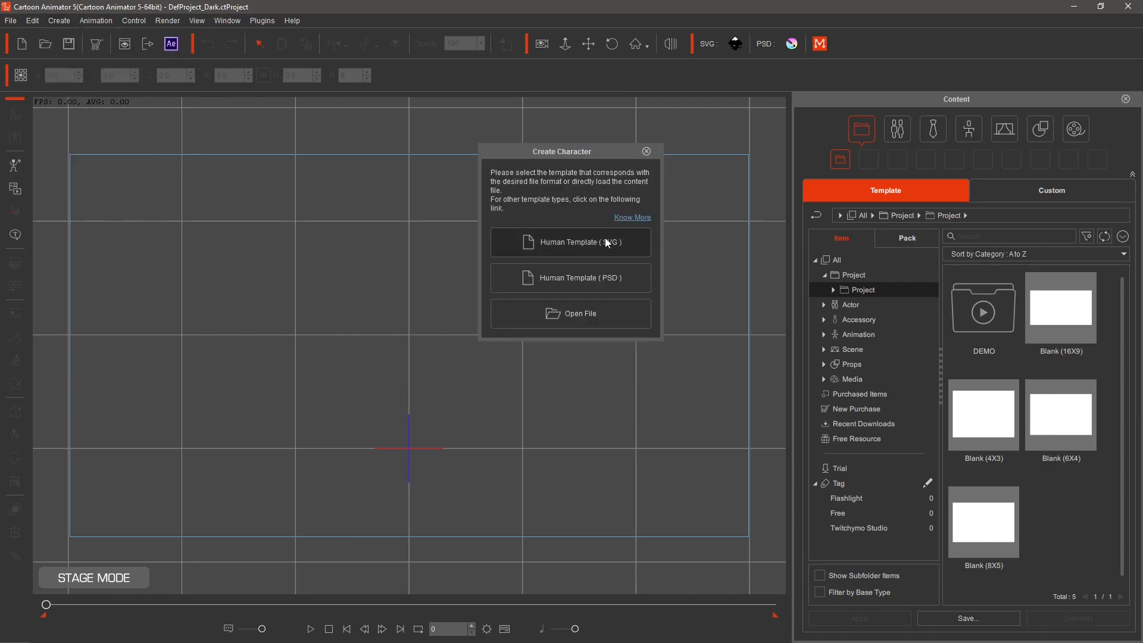
left_click(646, 152)
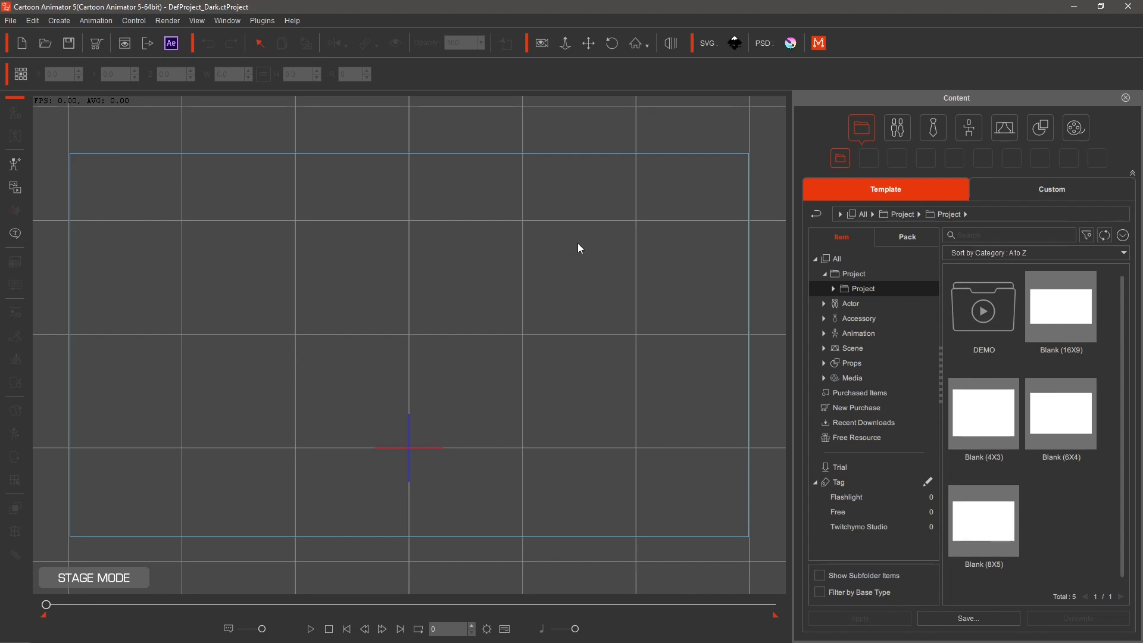
mouse_move(1047, 7)
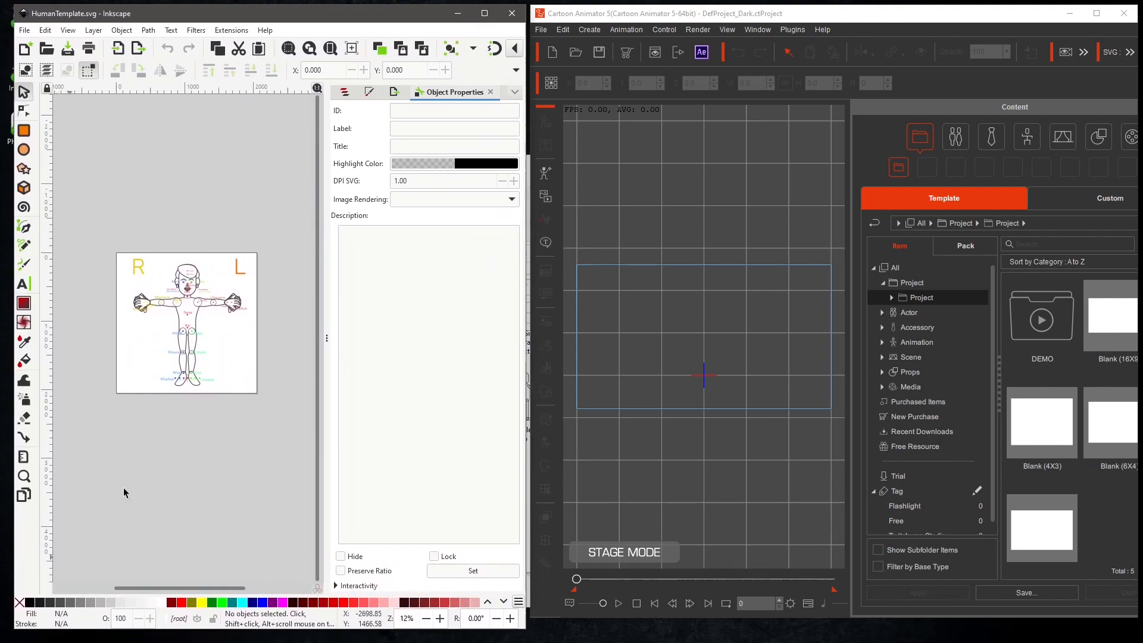
Select the torso shape, fill it red and save so the red-torso character syncs to the stage.
left_click(186, 323)
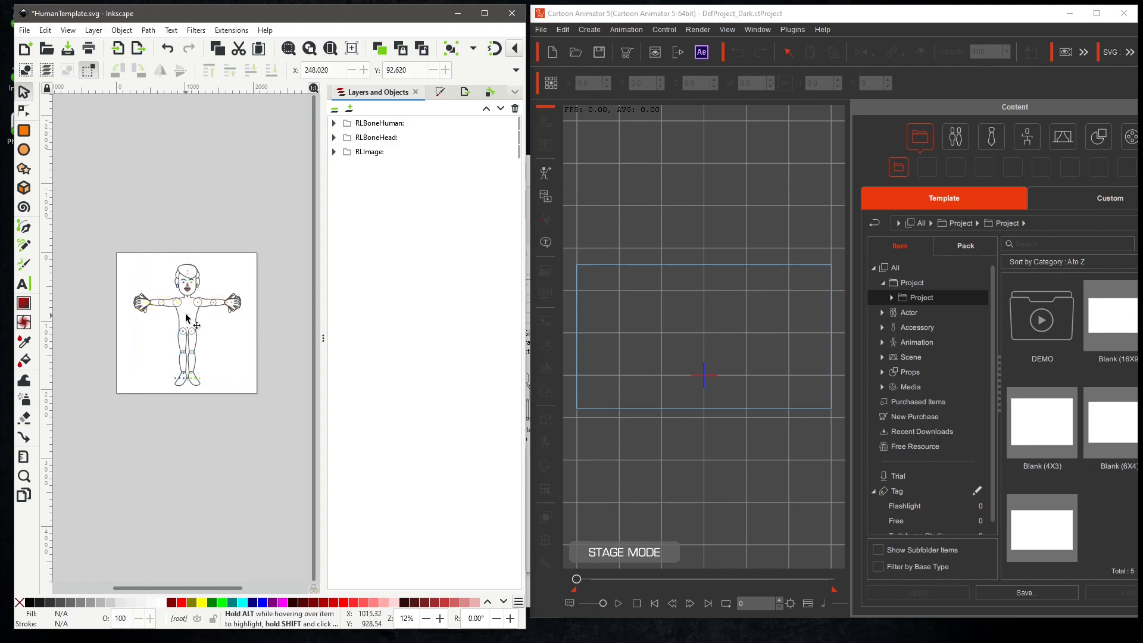
left_click(333, 123)
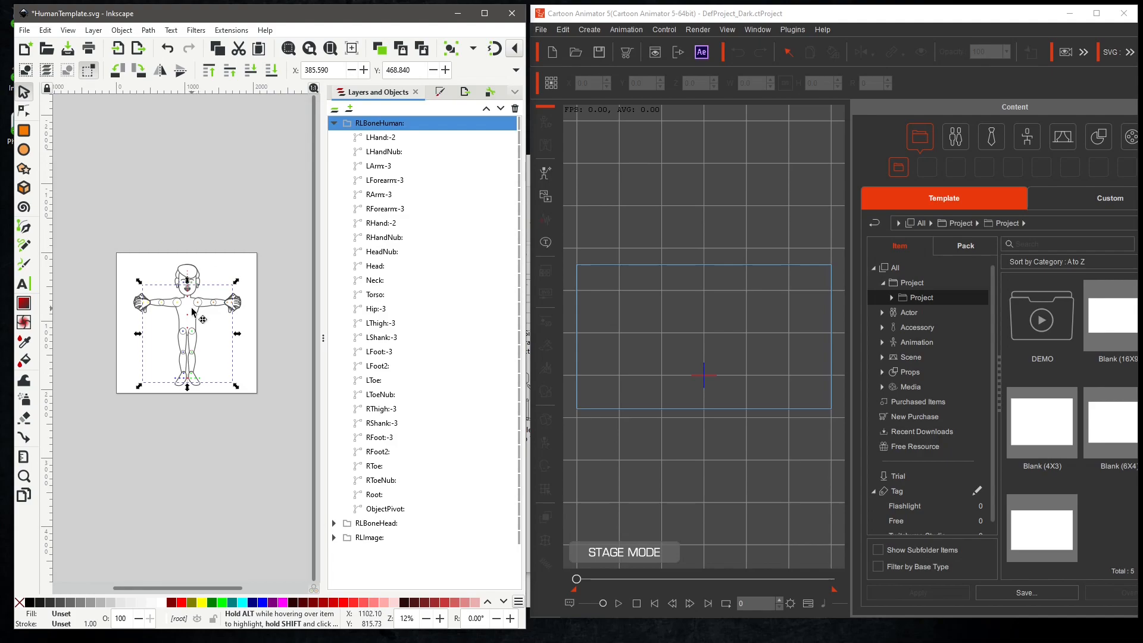
left_click(334, 536)
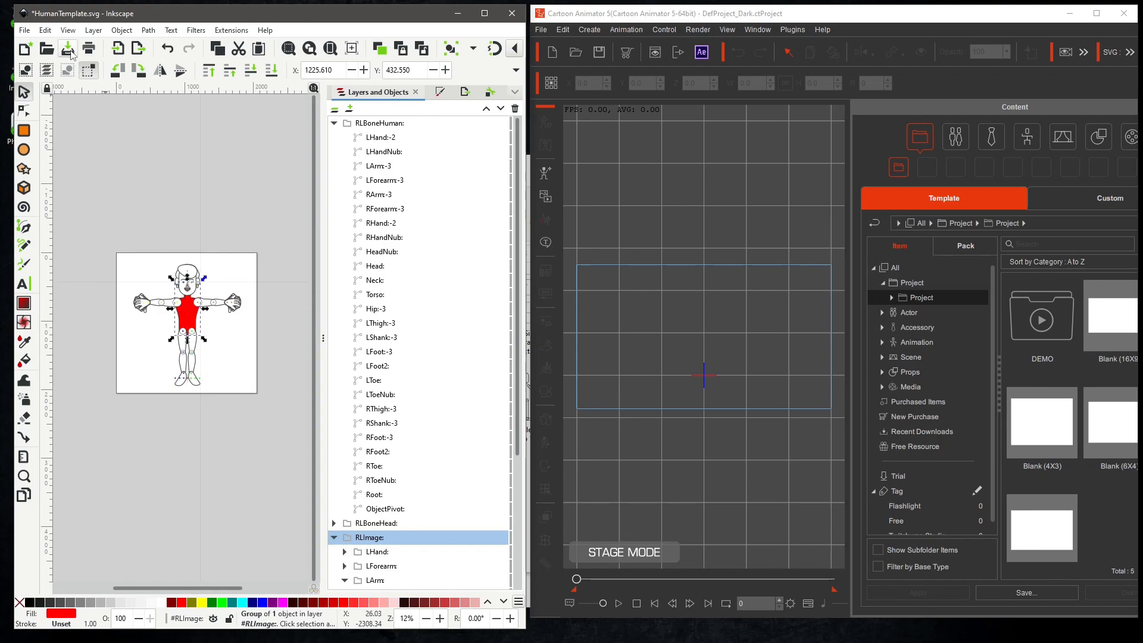
left_click(66, 47)
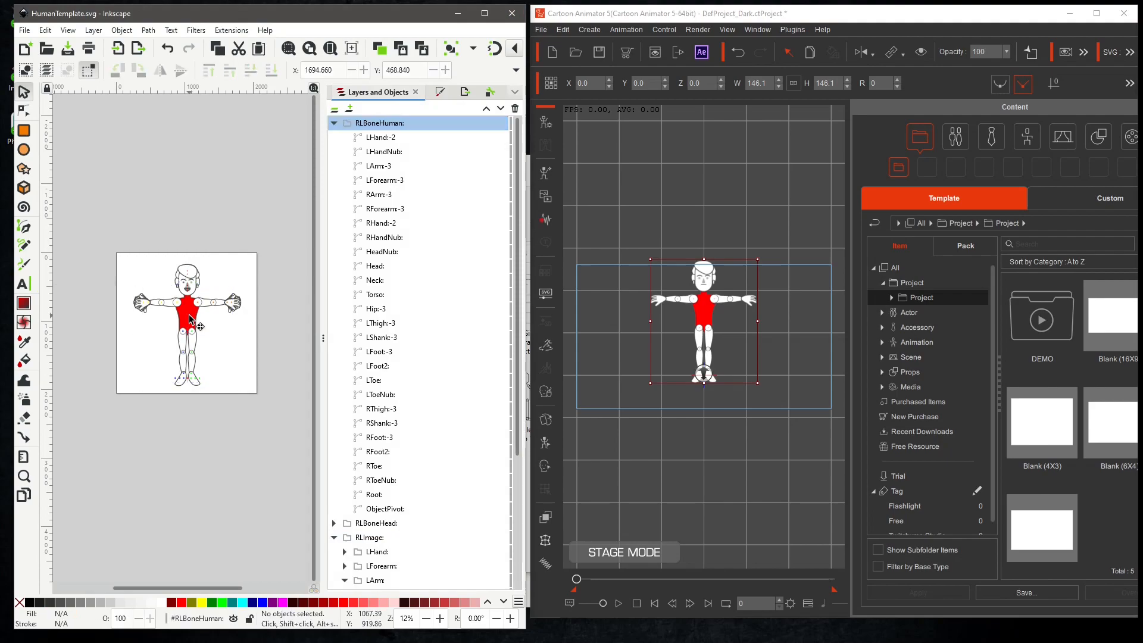
Recolour the torso blue then yellow, saving and confirming each reload in Cartoon Animator.
left_click(190, 319)
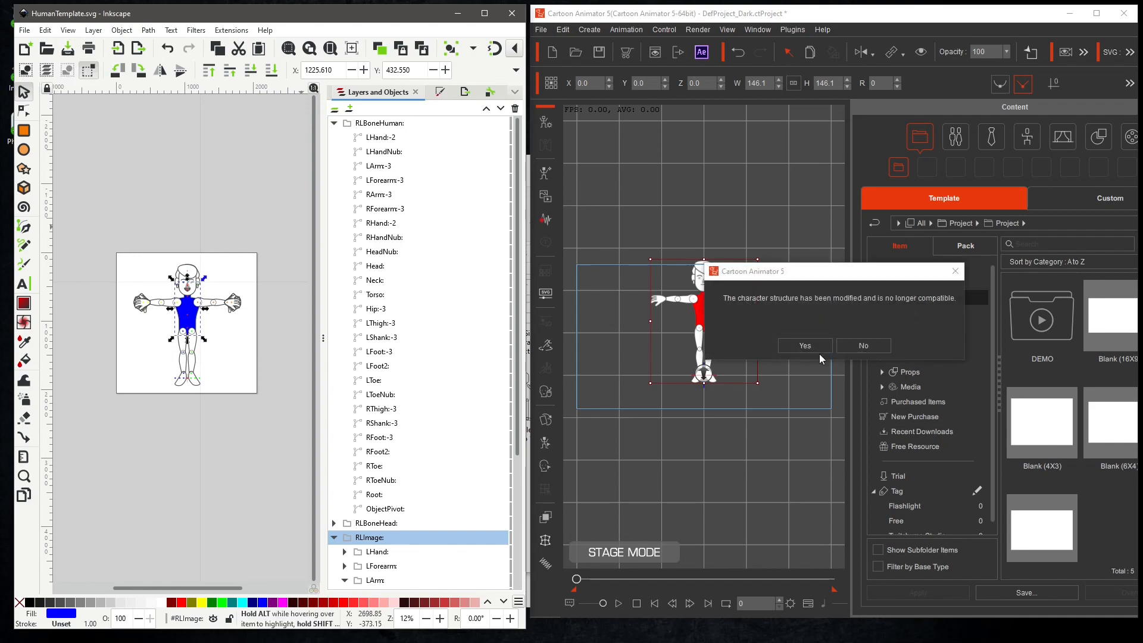
left_click(805, 346)
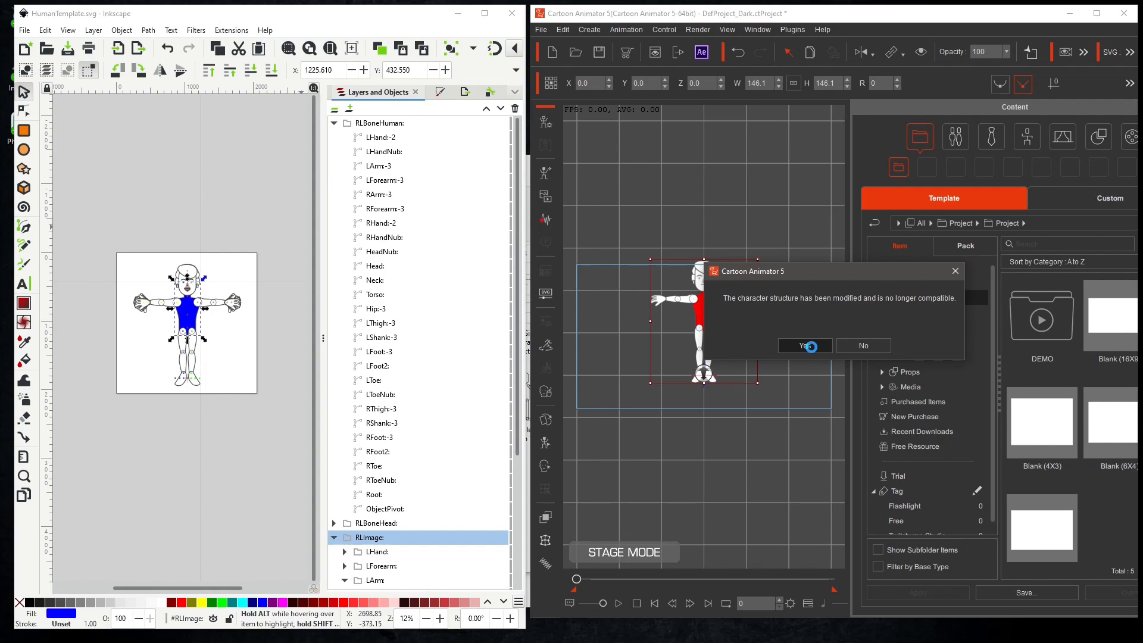
left_click(804, 346)
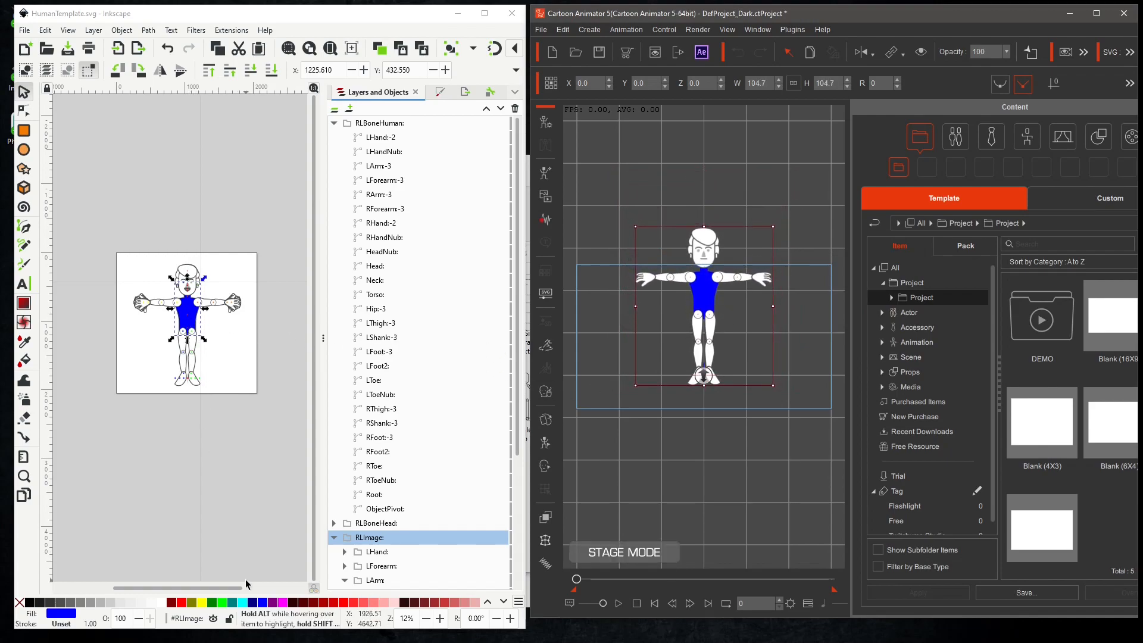
mouse_move(205, 602)
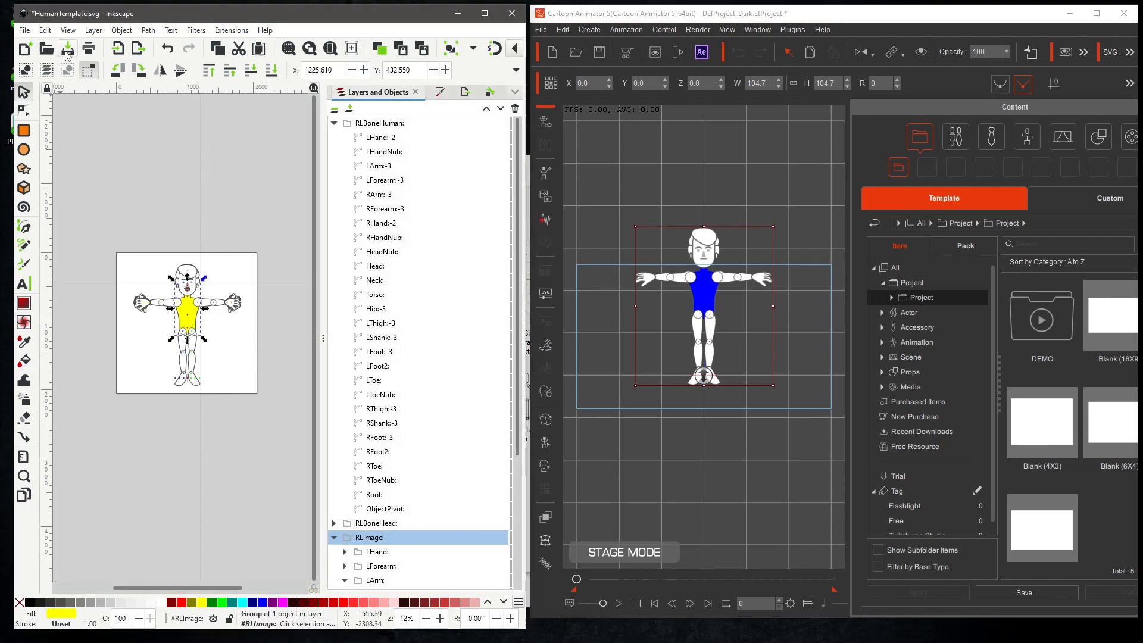
left_click(67, 47)
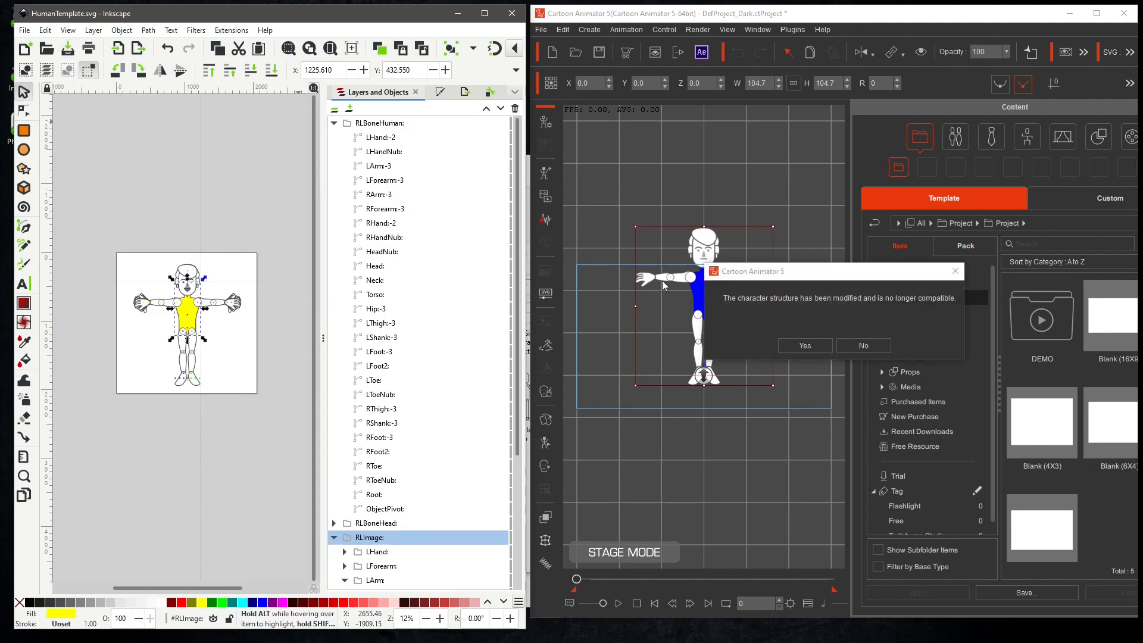
left_click(804, 345)
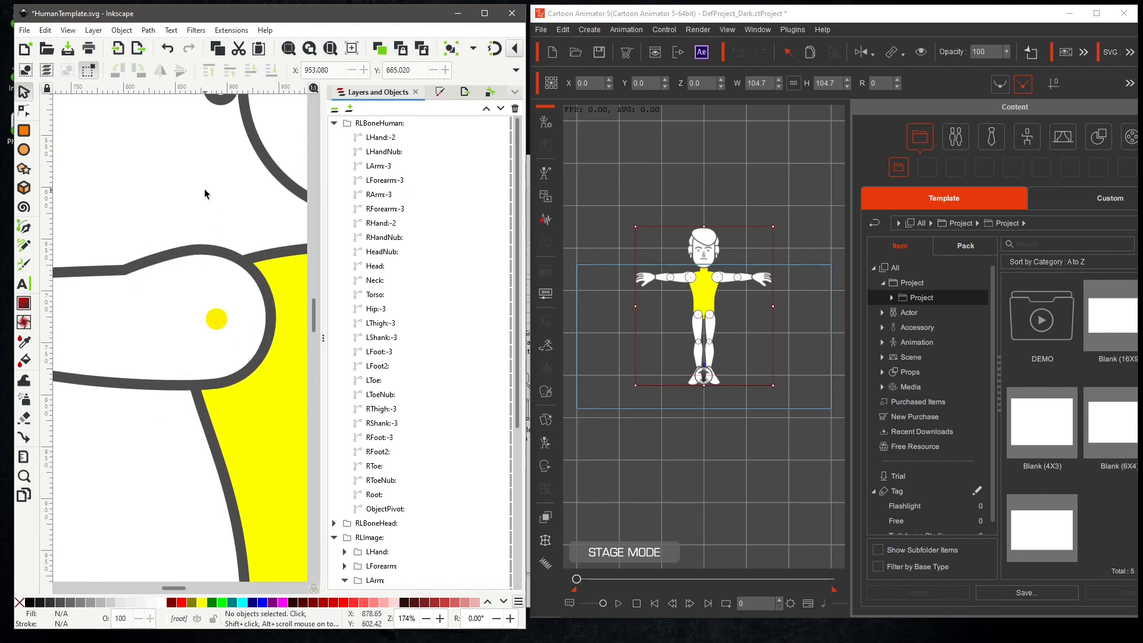
mouse_move(698, 287)
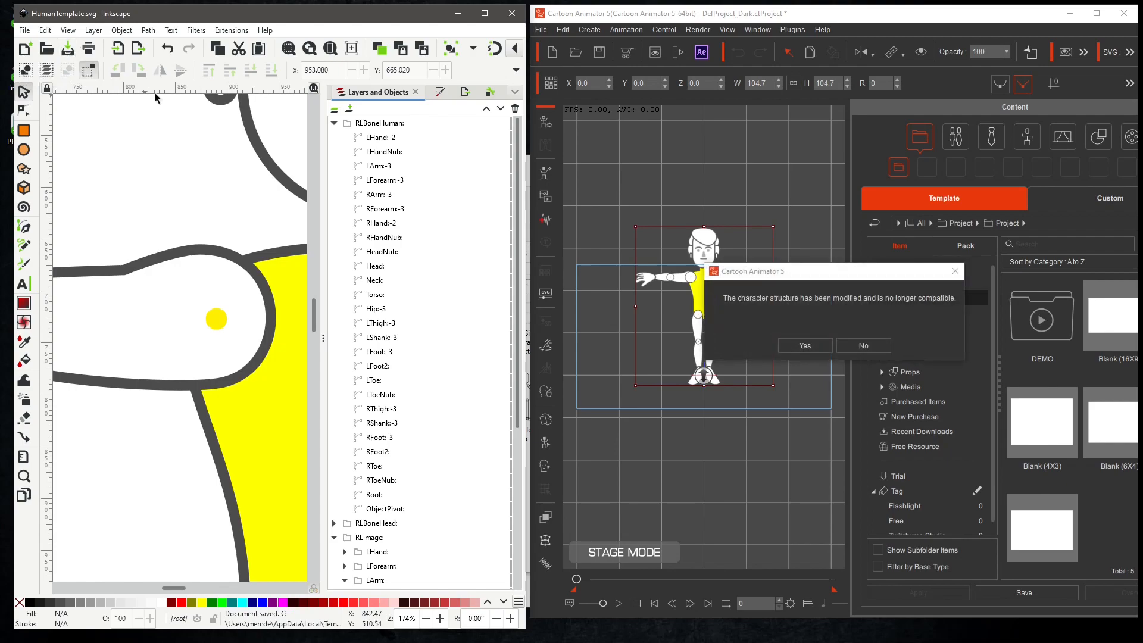
Change the shoulder pivot dot from yellow to orange and save to resync the character.
left_click(804, 345)
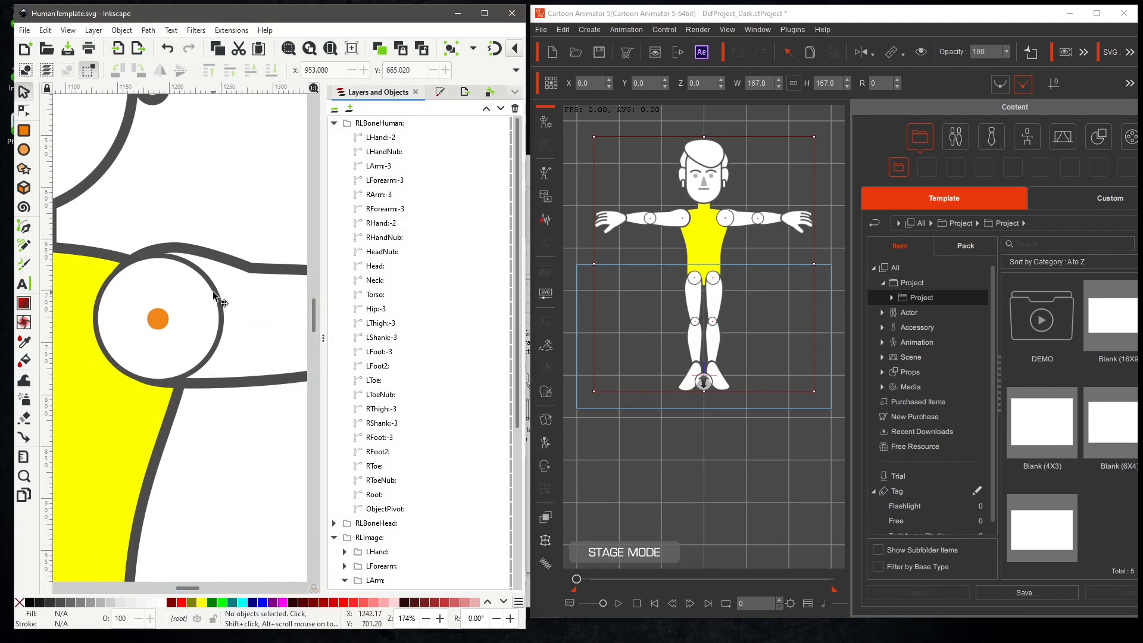
left_click(157, 319)
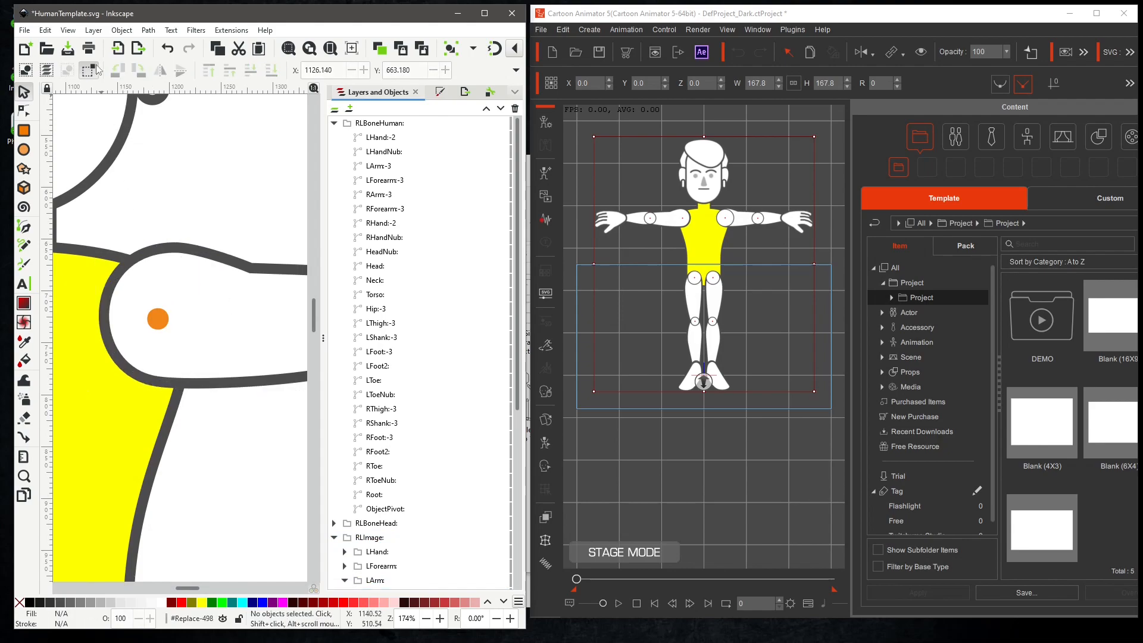
left_click(66, 47)
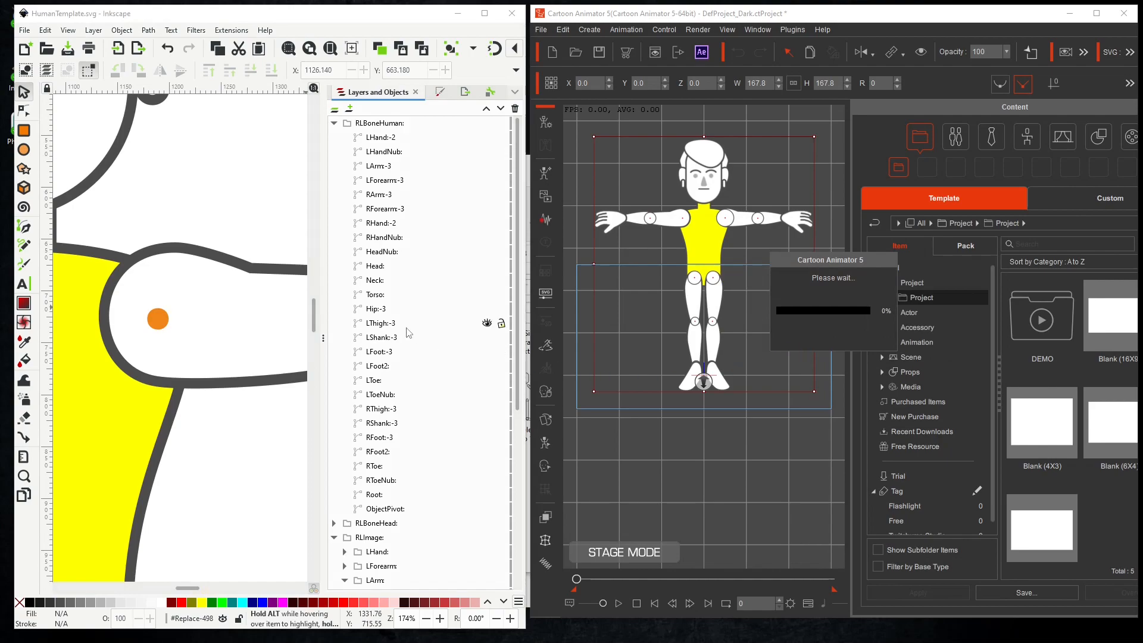
mouse_move(361, 341)
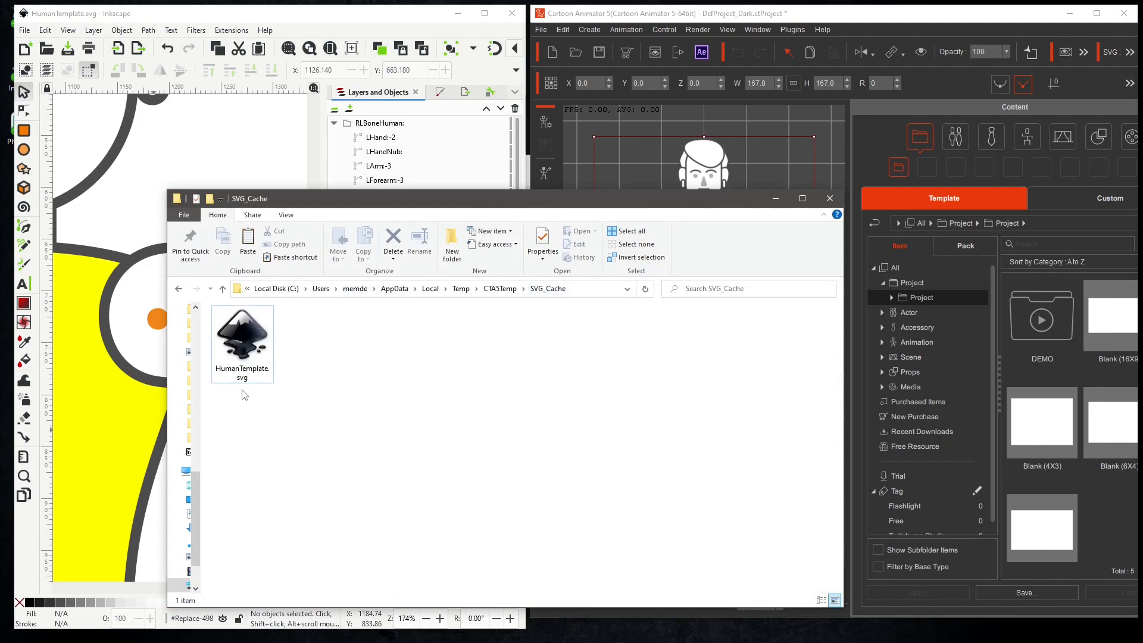
mouse_move(248, 336)
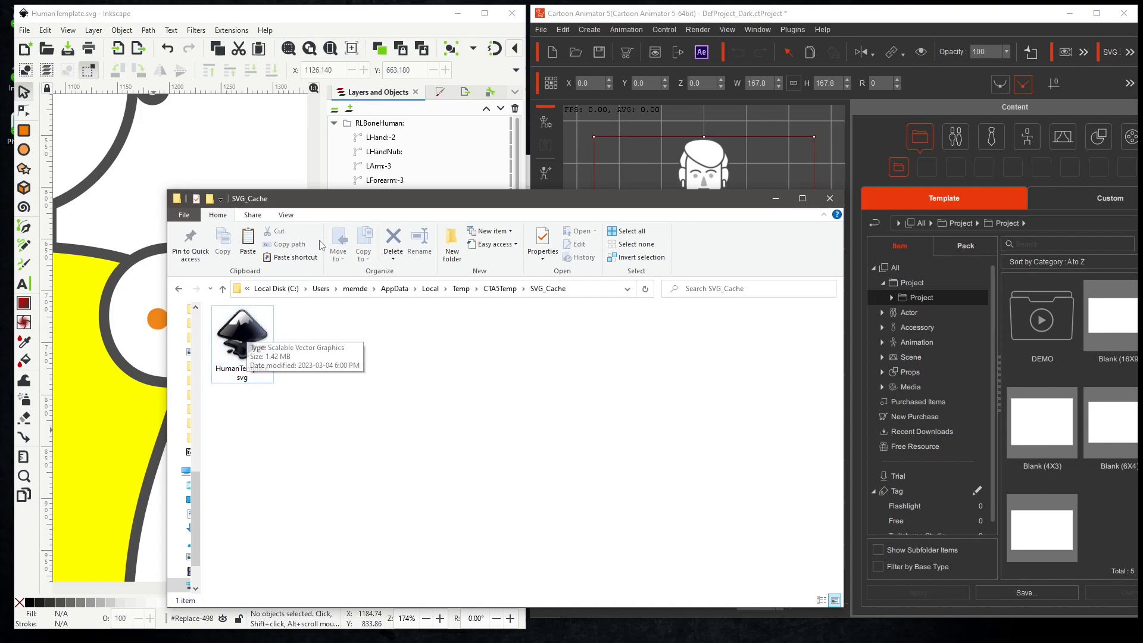
mouse_move(384, 14)
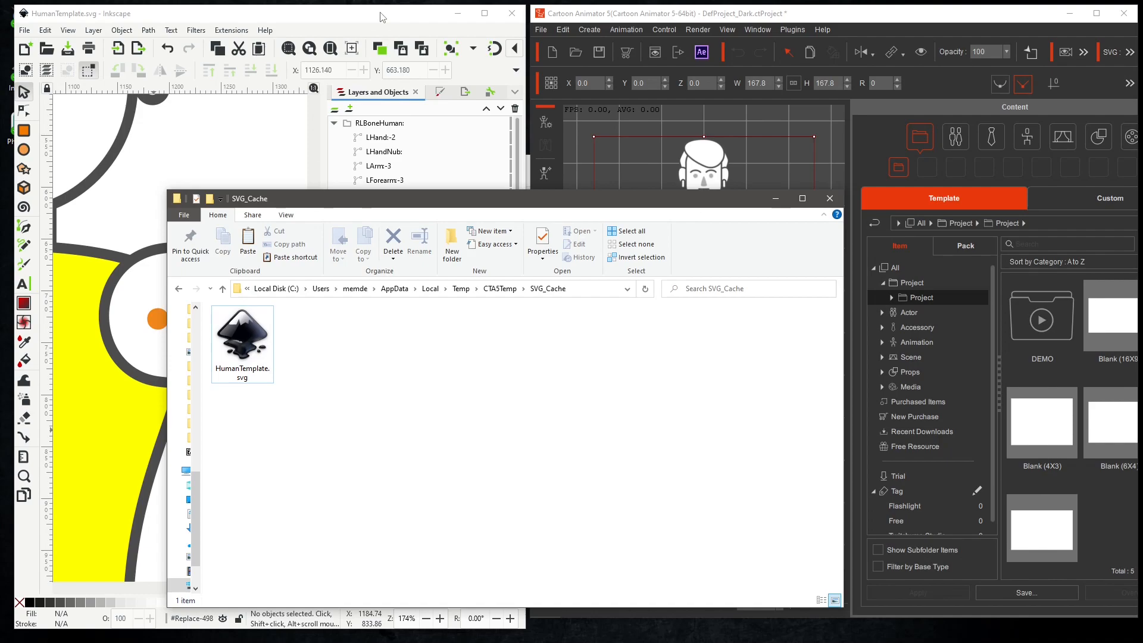
Copy HumanTemplate.svg from SVG_Cache into New folder (2), then close Inkscape.
right_click(243, 338)
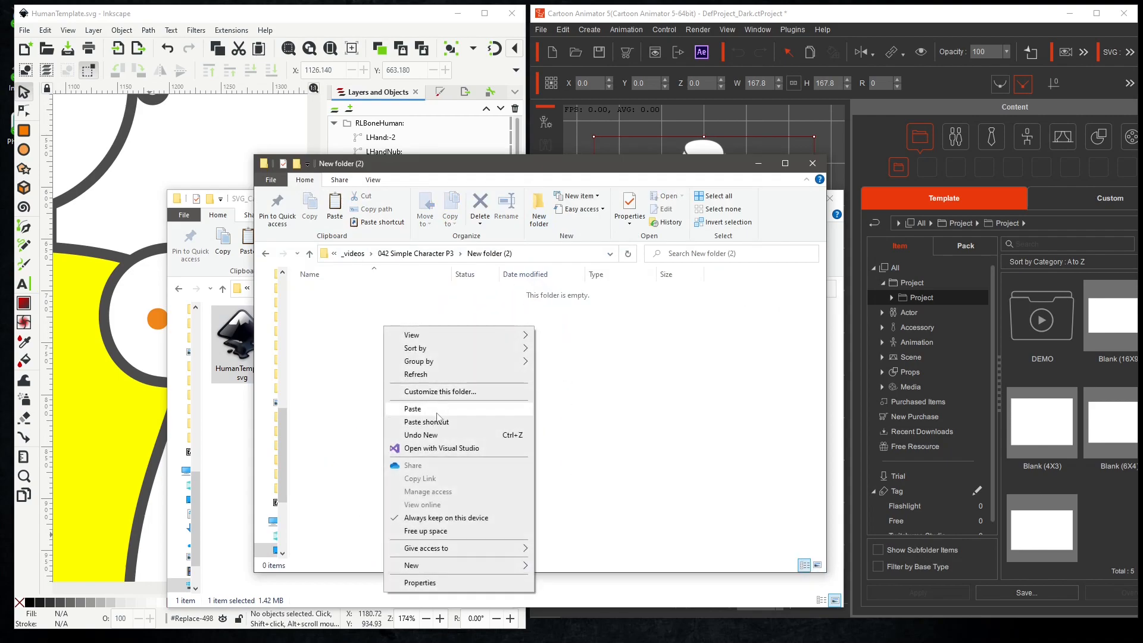
left_click(412, 408)
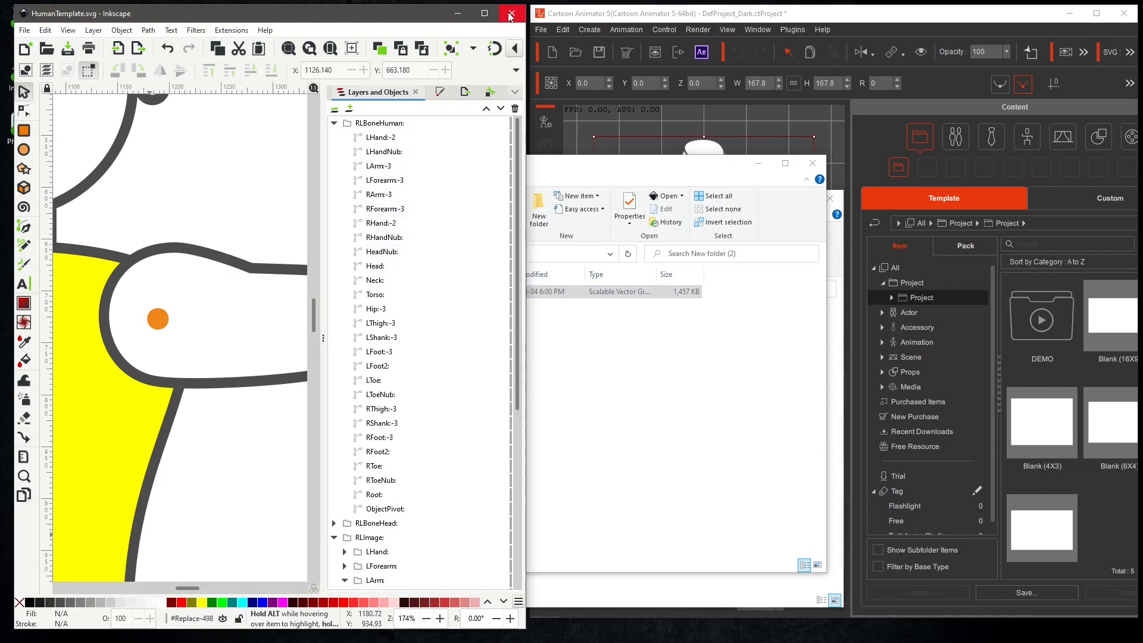
left_click(509, 14)
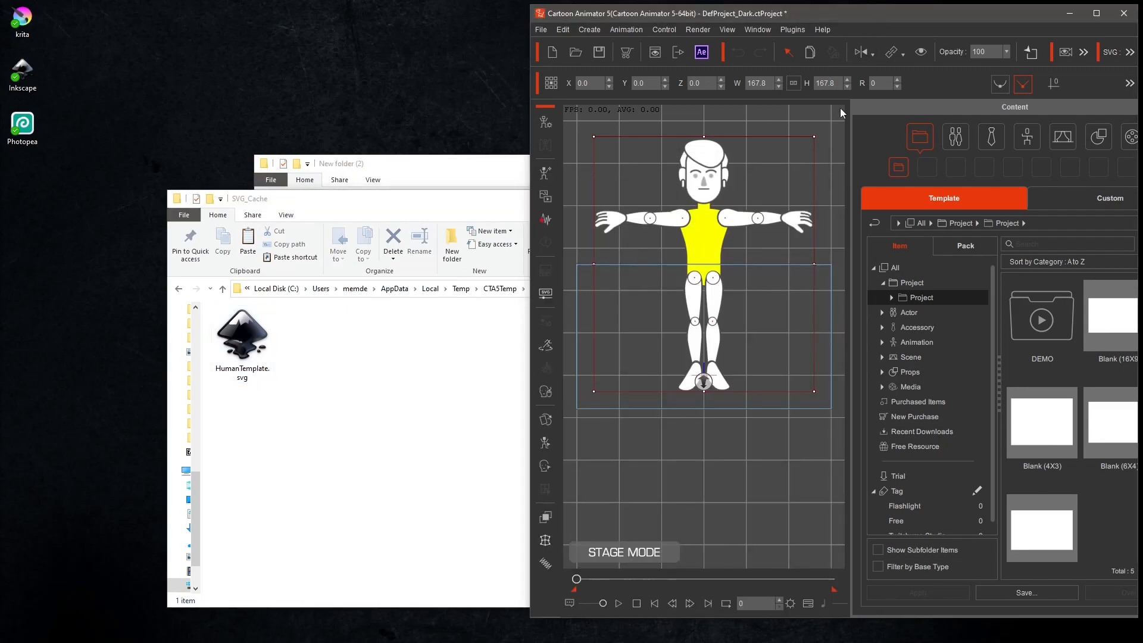
mouse_move(716, 210)
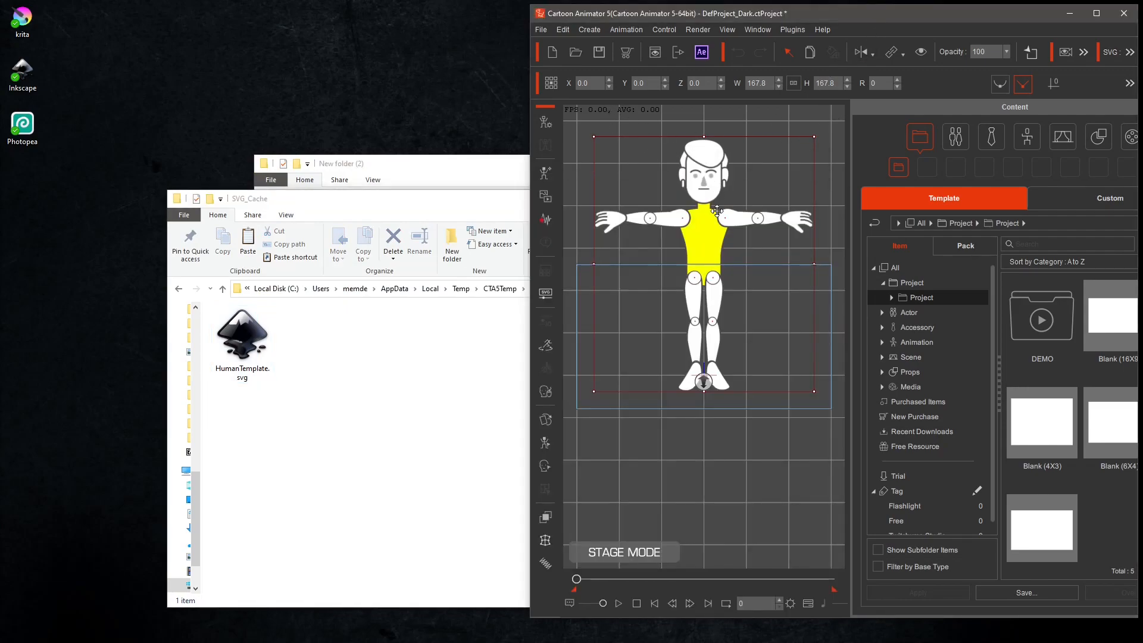
mouse_move(649, 150)
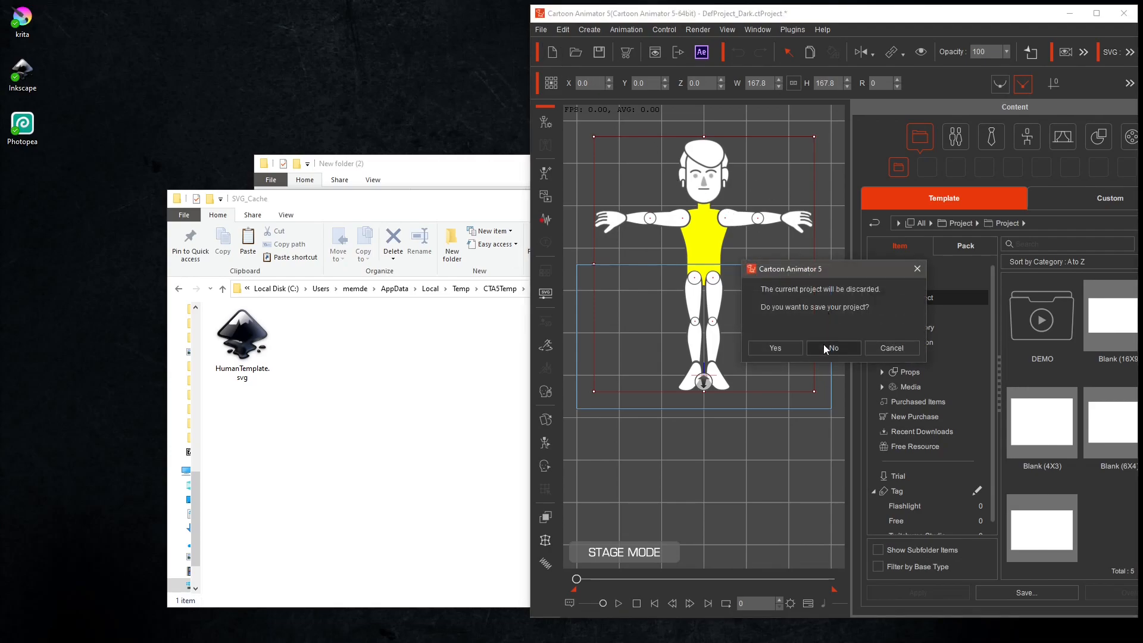
Close Cartoon Animator 5 without saving, leaving the SVG_Cache folder empty.
left_click(833, 348)
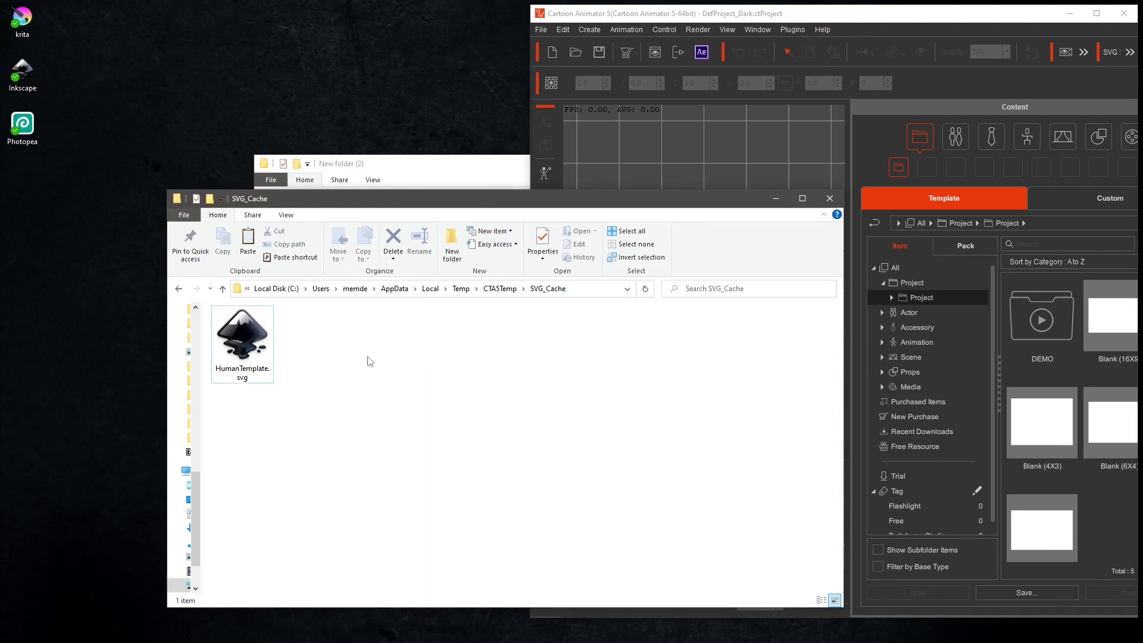
left_click(547, 288)
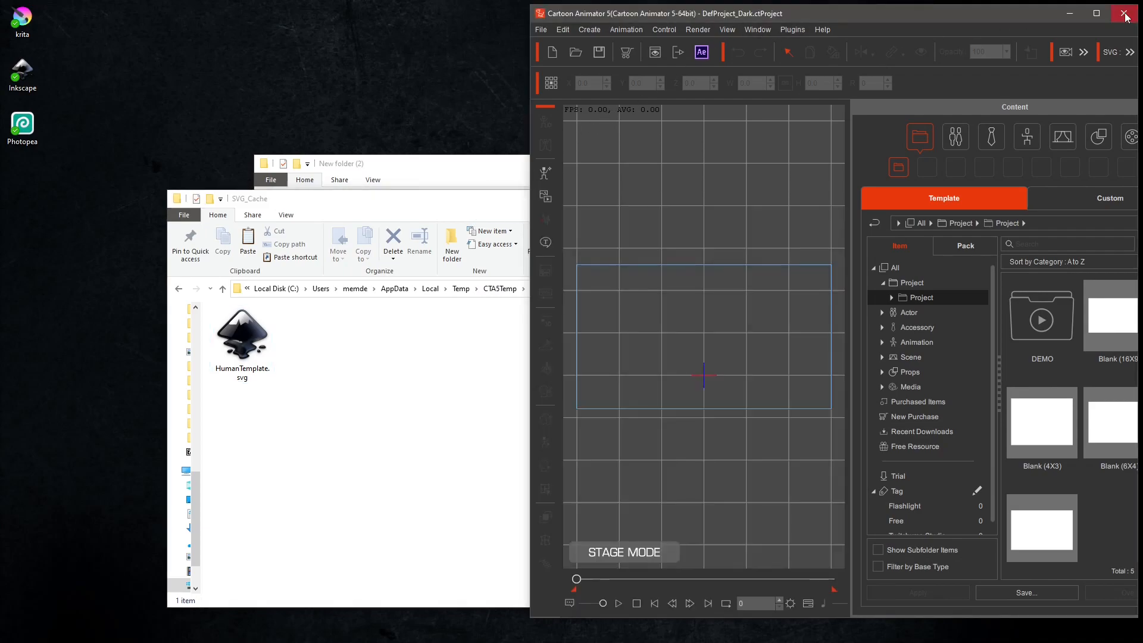
left_click(1124, 11)
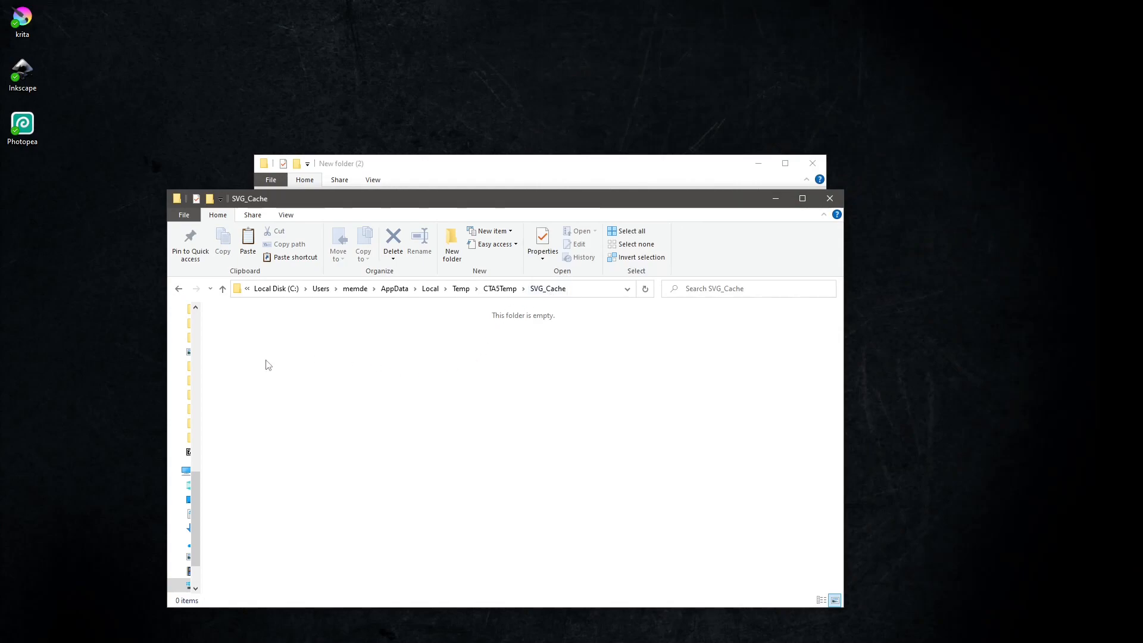
mouse_move(261, 352)
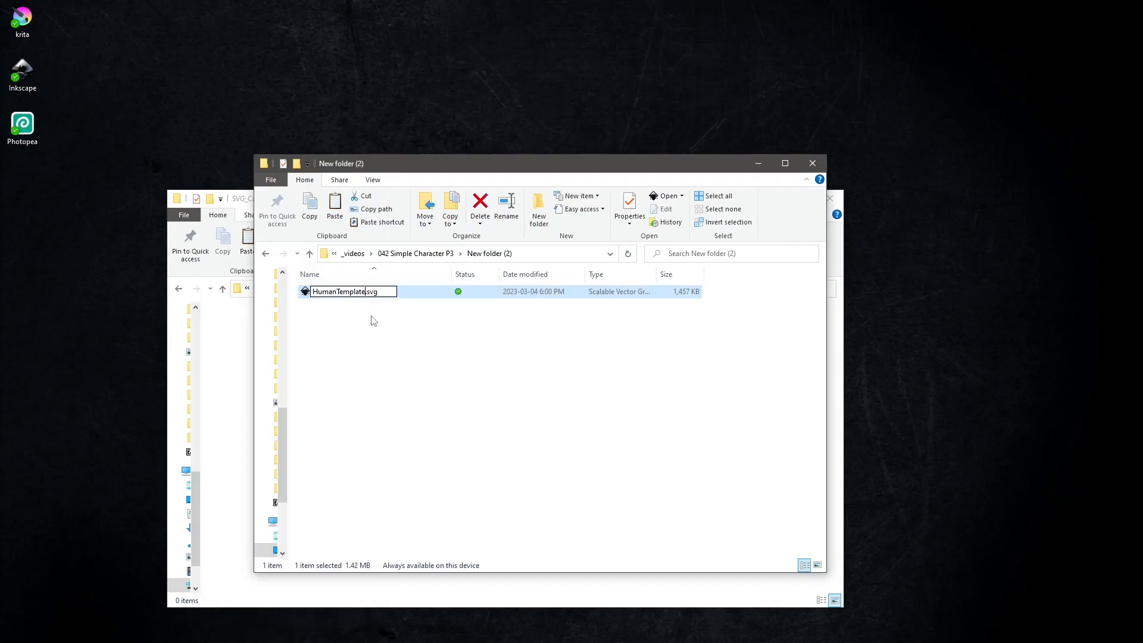
Rename the kept copy to HumanTemplate2020.svg, copy it and relaunch Cartoon Animator 5.
type("2020")
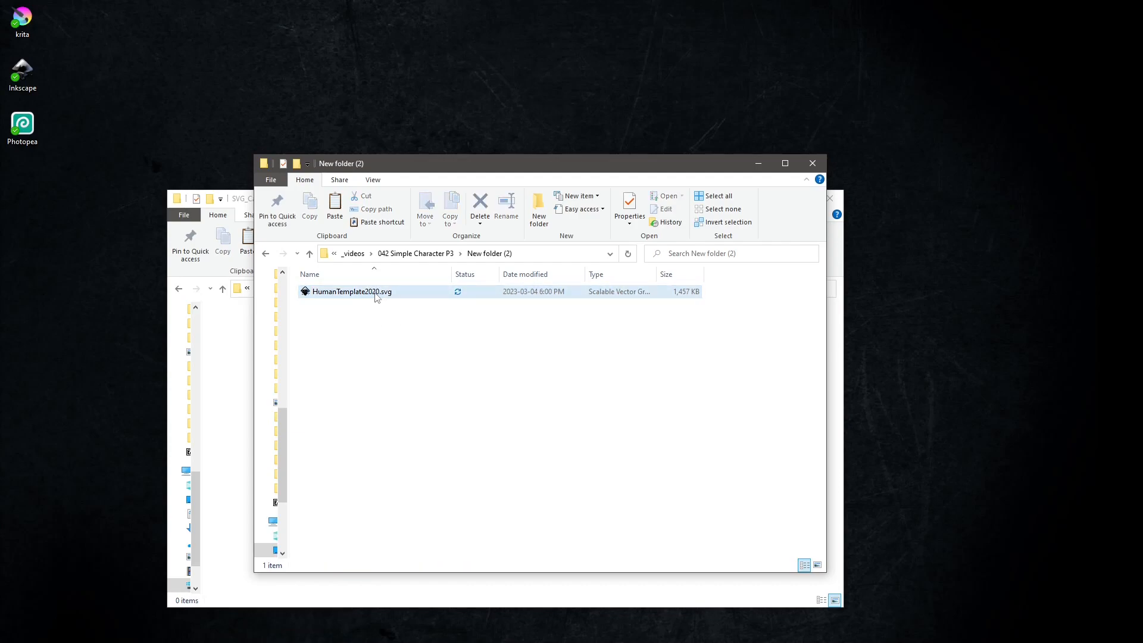
right_click(351, 290)
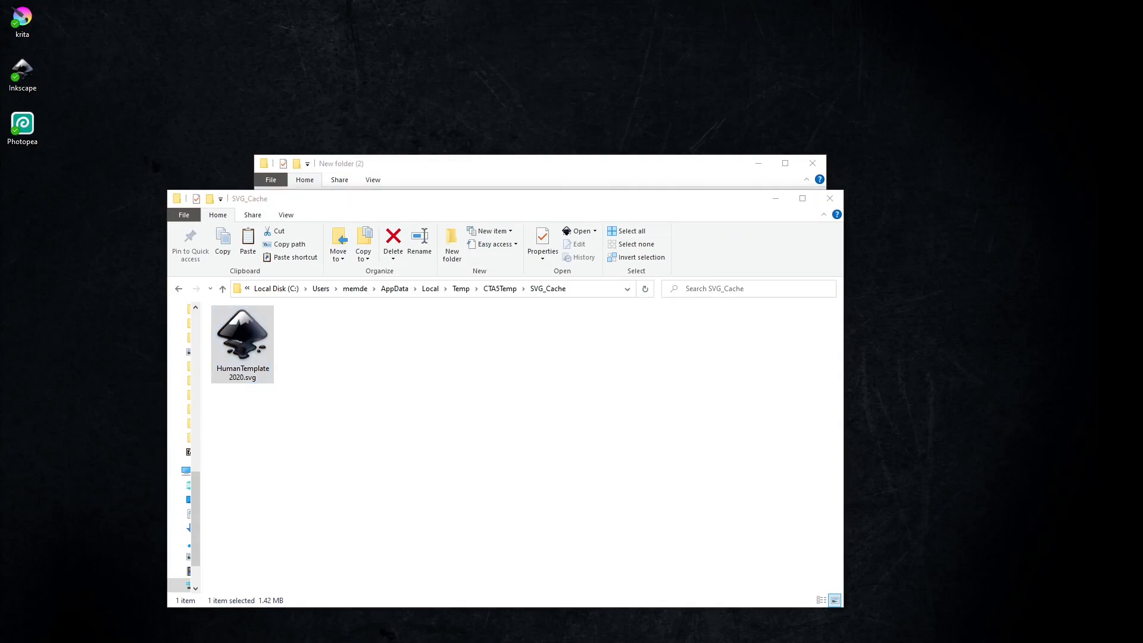
left_click(393, 237)
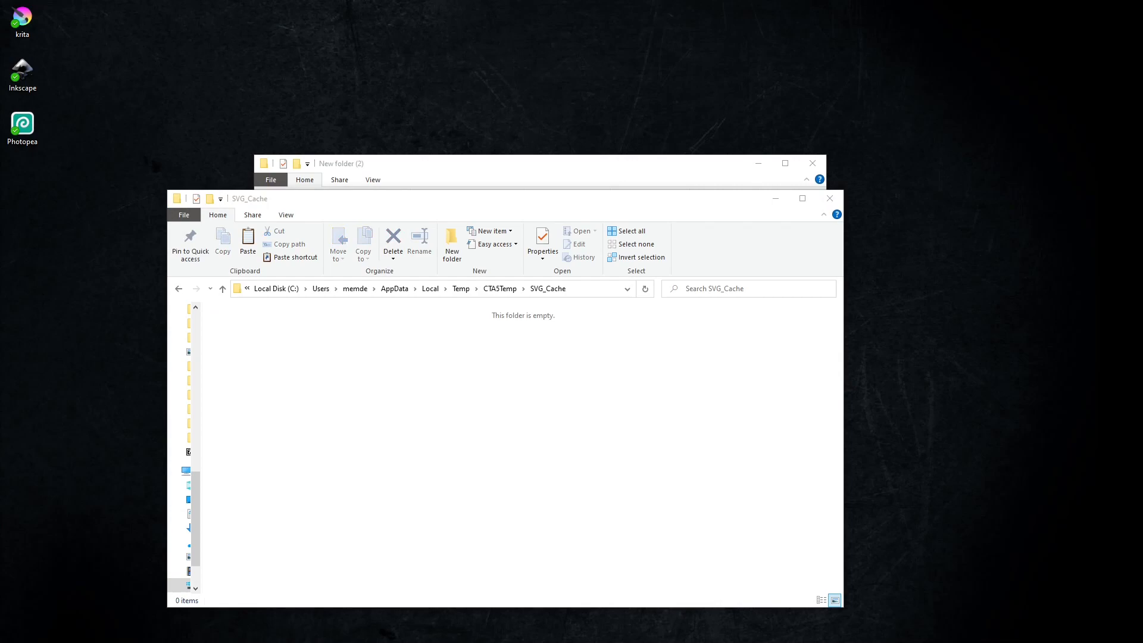
mouse_move(288, 343)
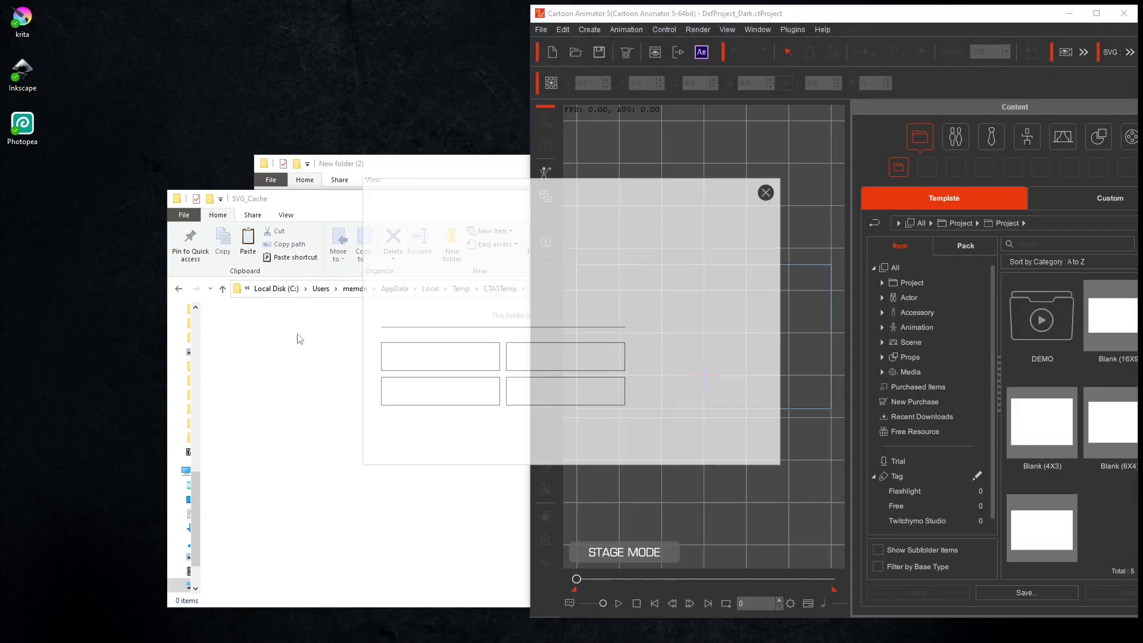
Paste HumanTemplate2020.svg into the empty SVG_Cache folder.
left_click(766, 193)
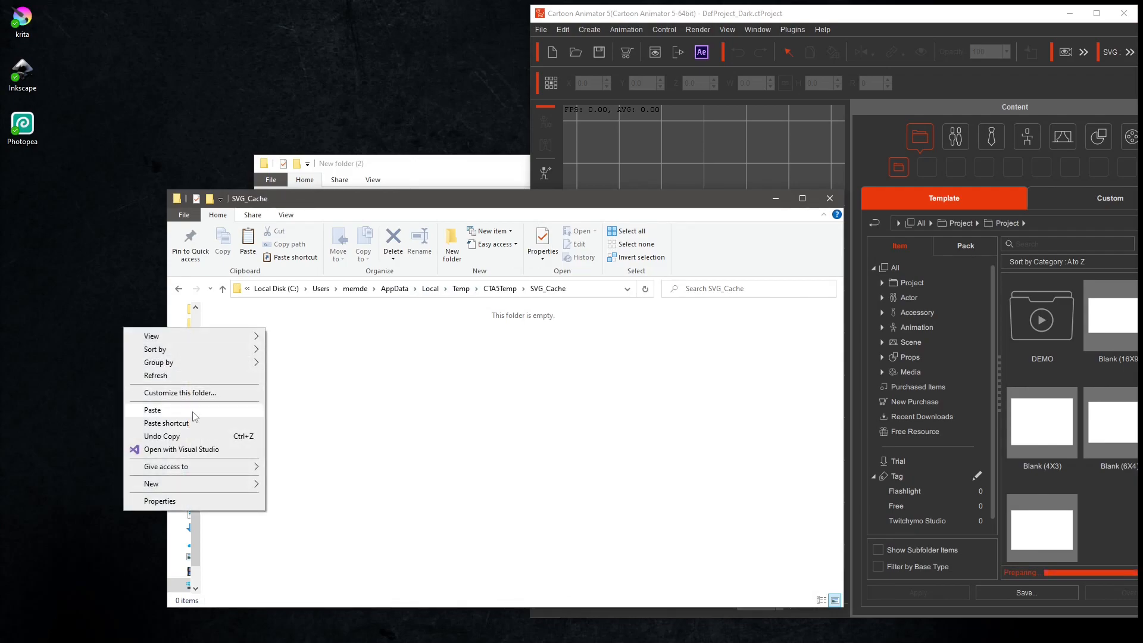
left_click(153, 410)
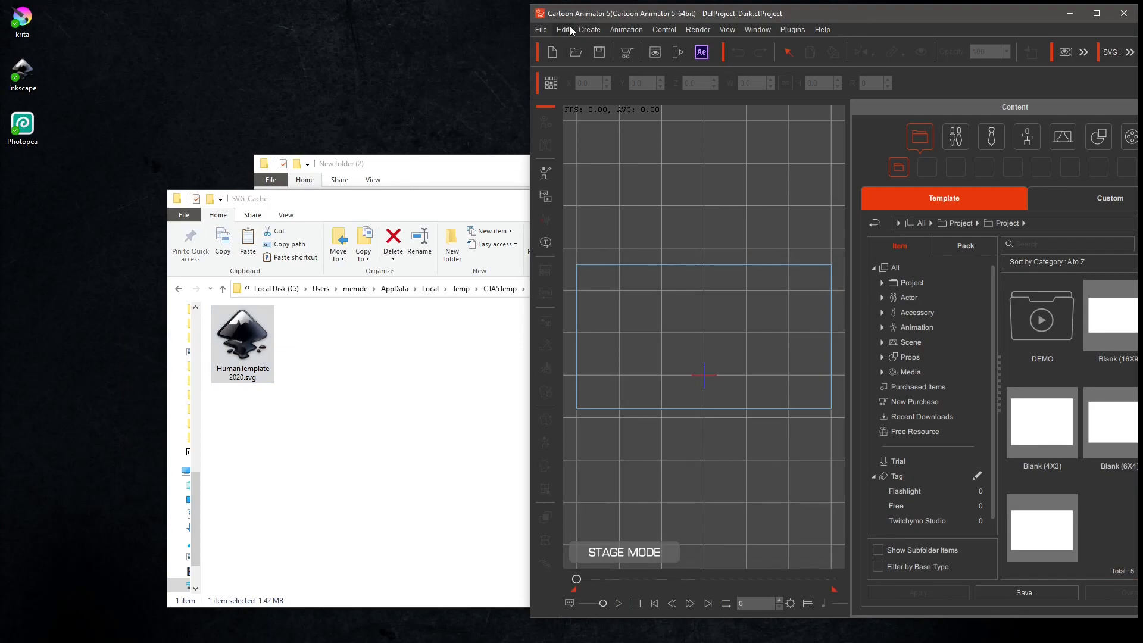
Use Create > Launch to Inkscape > Open File to open HumanTemplate2020.svg from SVG_Cache.
left_click(590, 28)
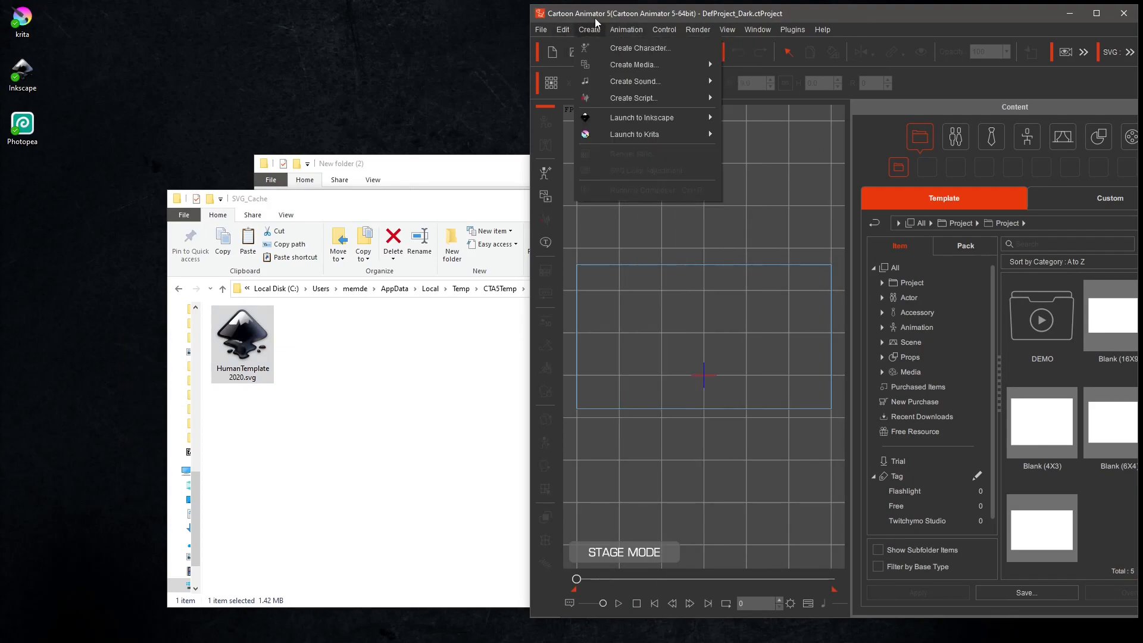
mouse_move(642, 117)
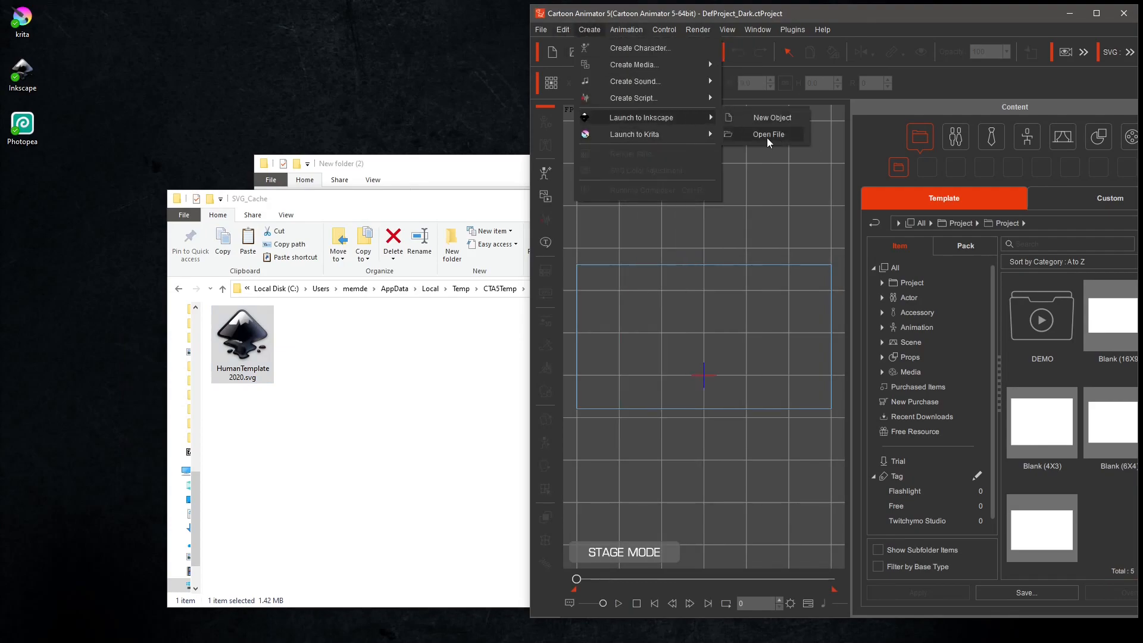
left_click(768, 134)
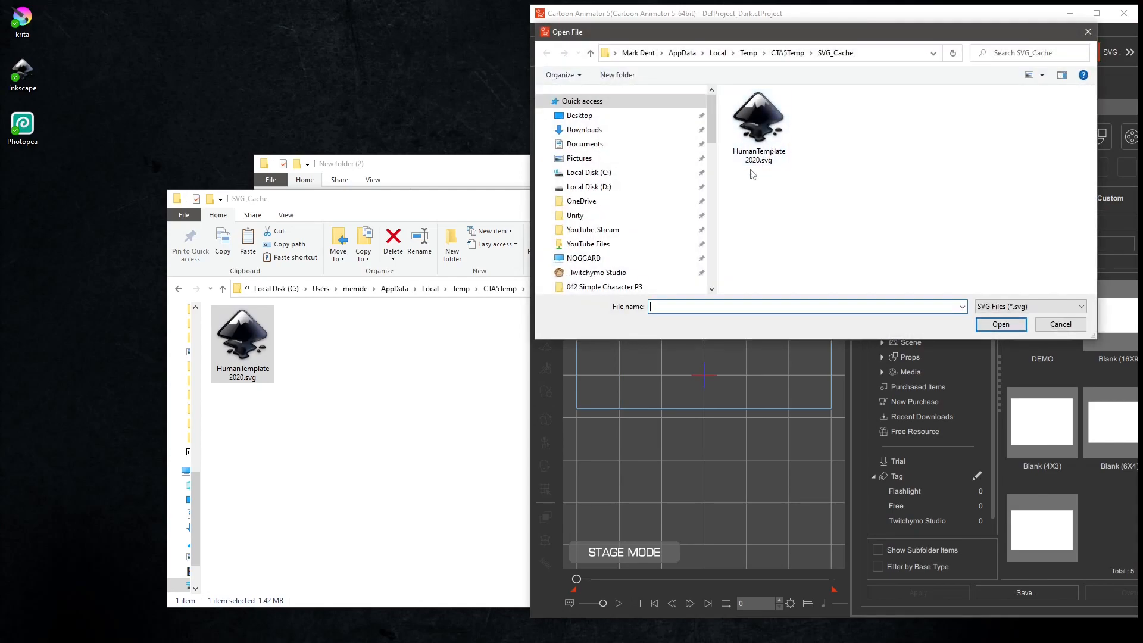
left_click(1059, 324)
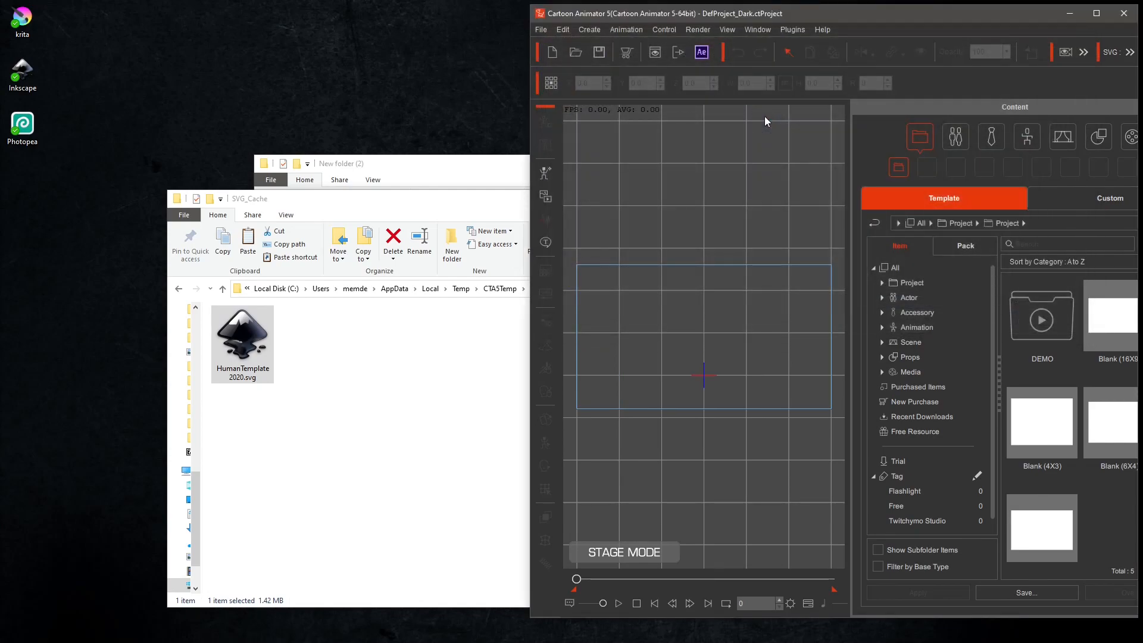
mouse_move(766, 369)
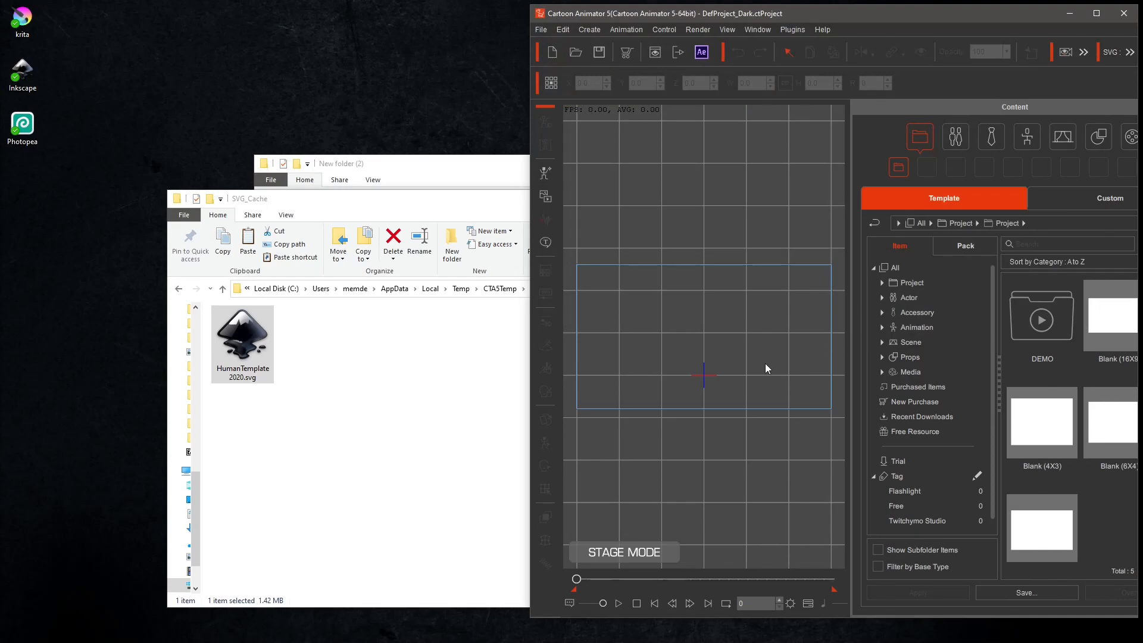
double_click(242, 336)
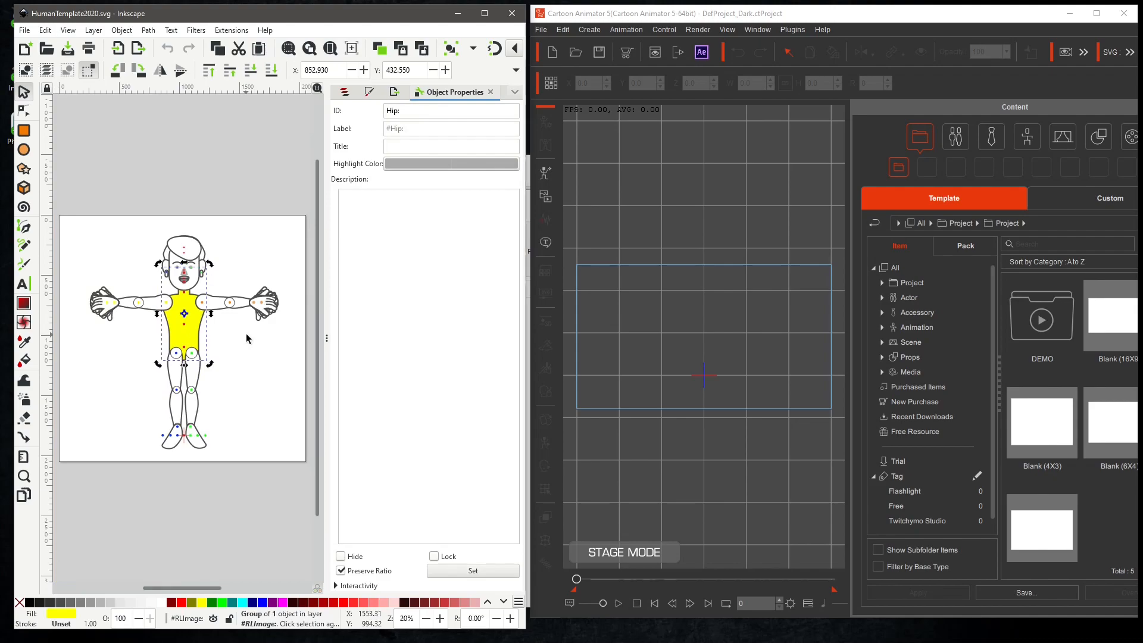
Fill the Hip group green and LArm blue, saving after each so the stage character updates.
left_click(202, 303)
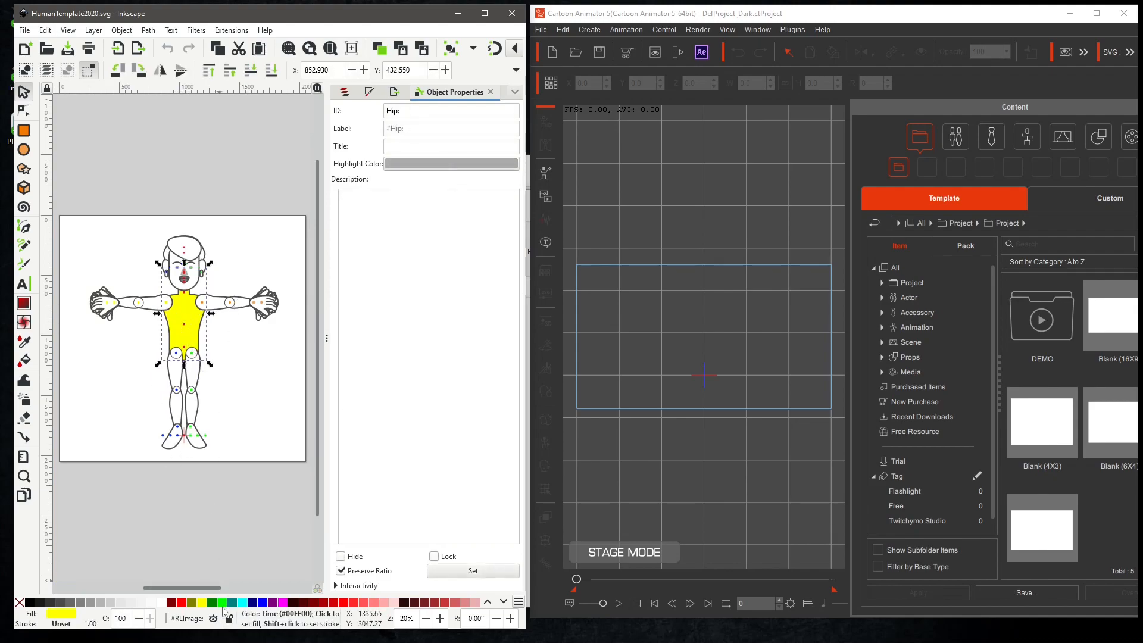
left_click(221, 603)
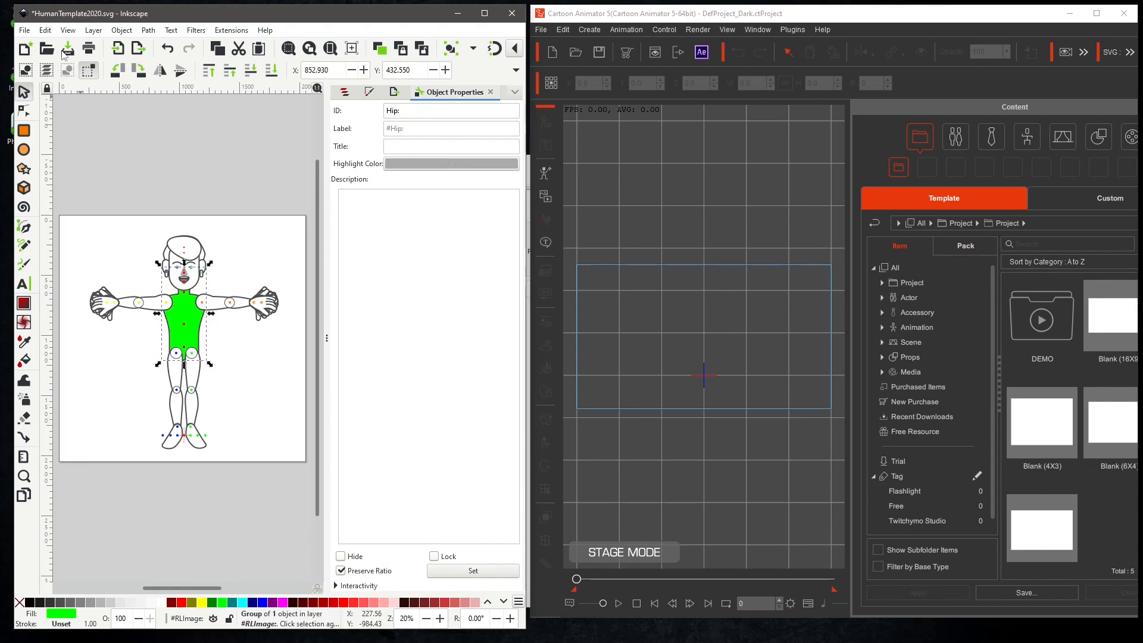
left_click(66, 48)
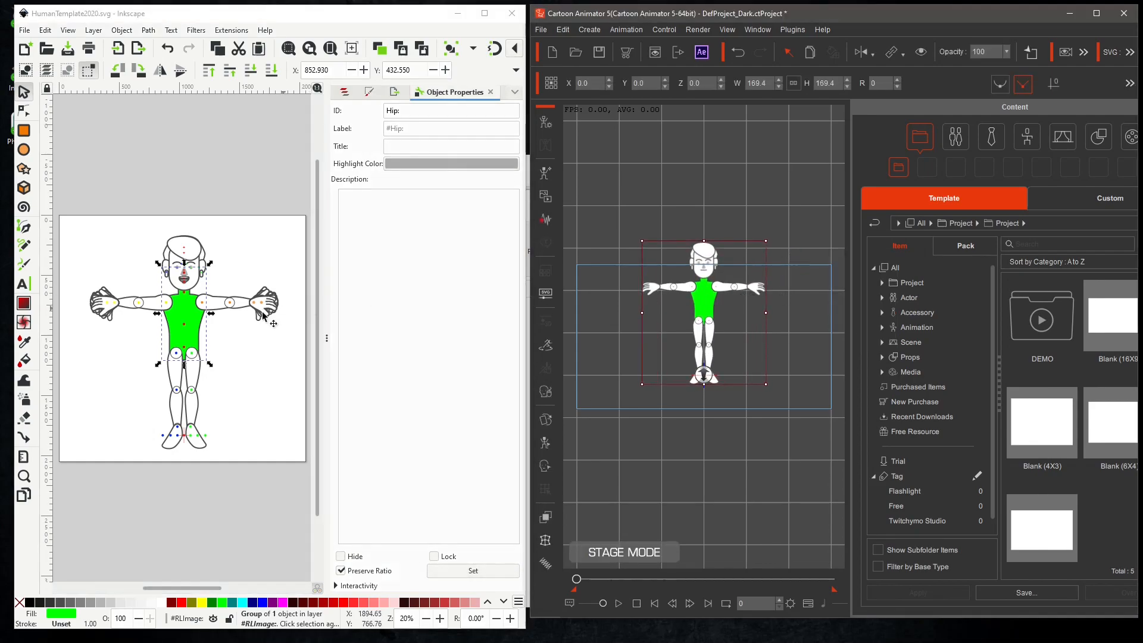
mouse_move(219, 320)
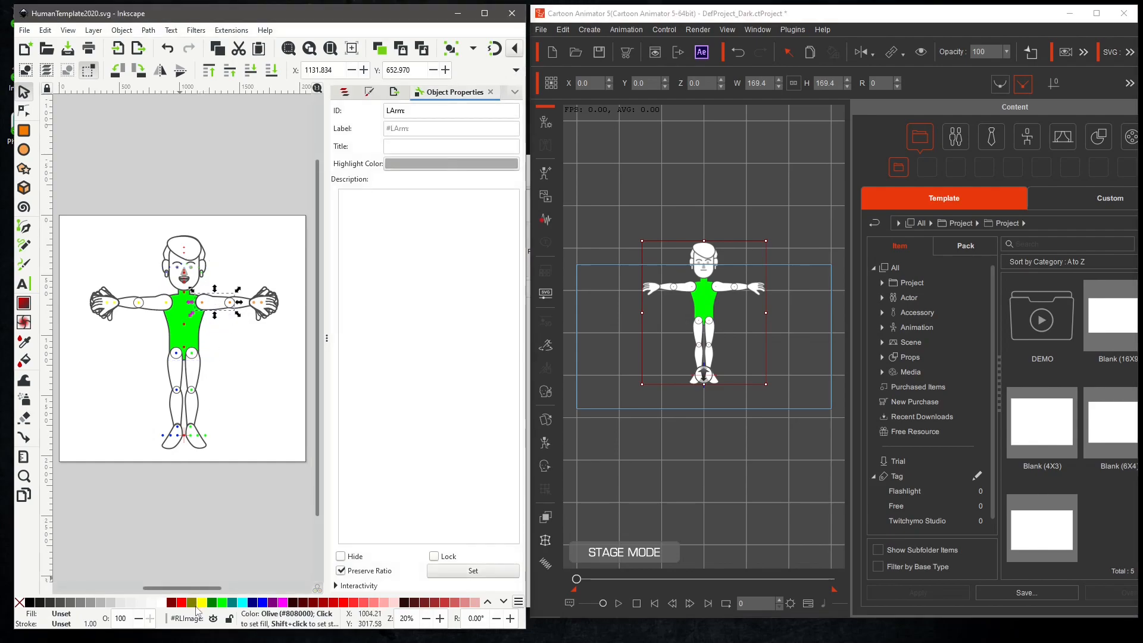
left_click(261, 602)
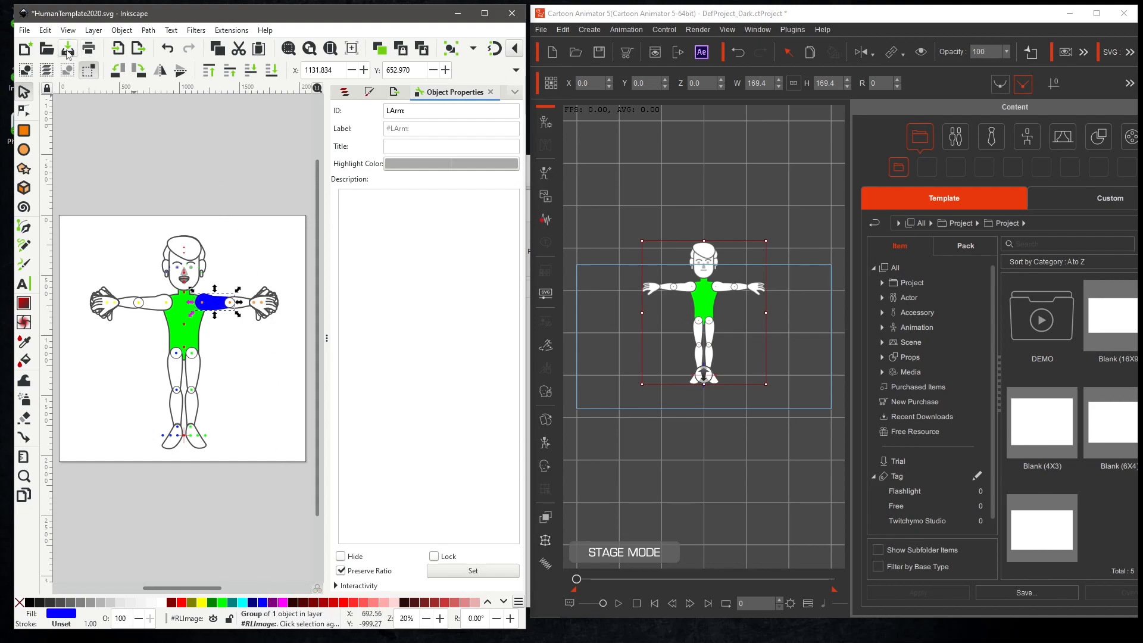
left_click(67, 47)
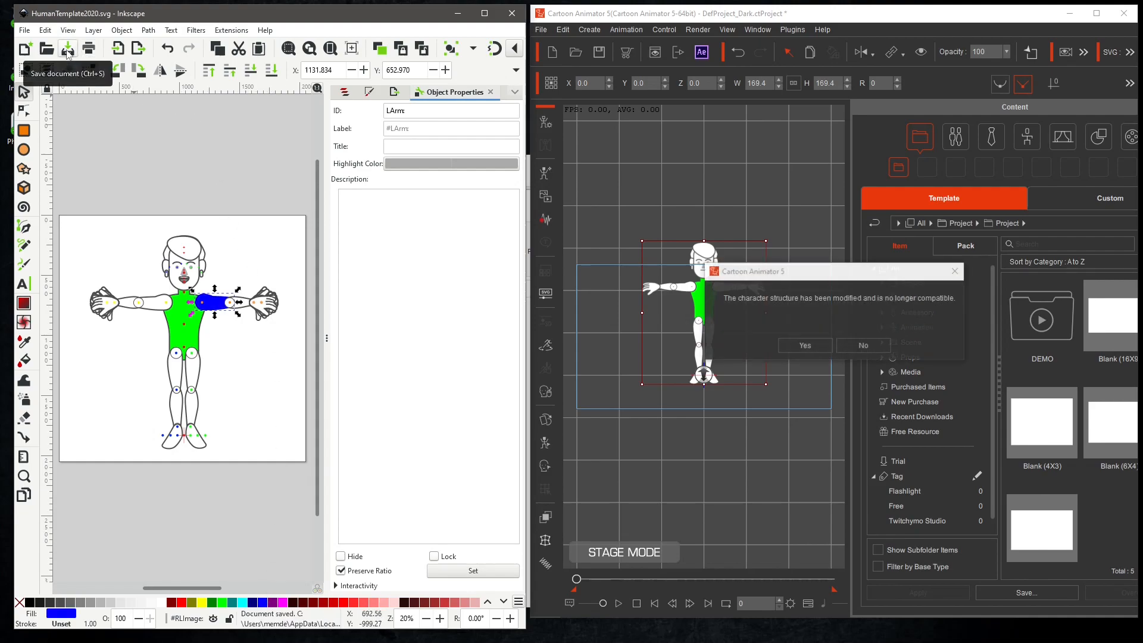
Confirm Yes on the structure-modified prompt so the character reloads with green torso and blue arm.
left_click(805, 345)
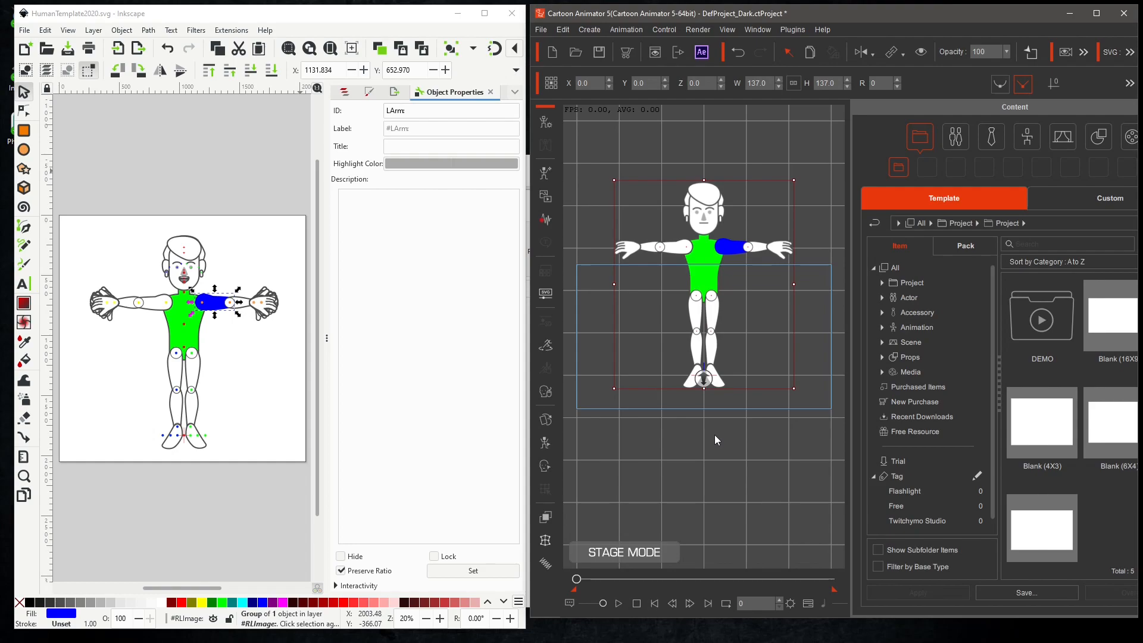
mouse_move(712, 445)
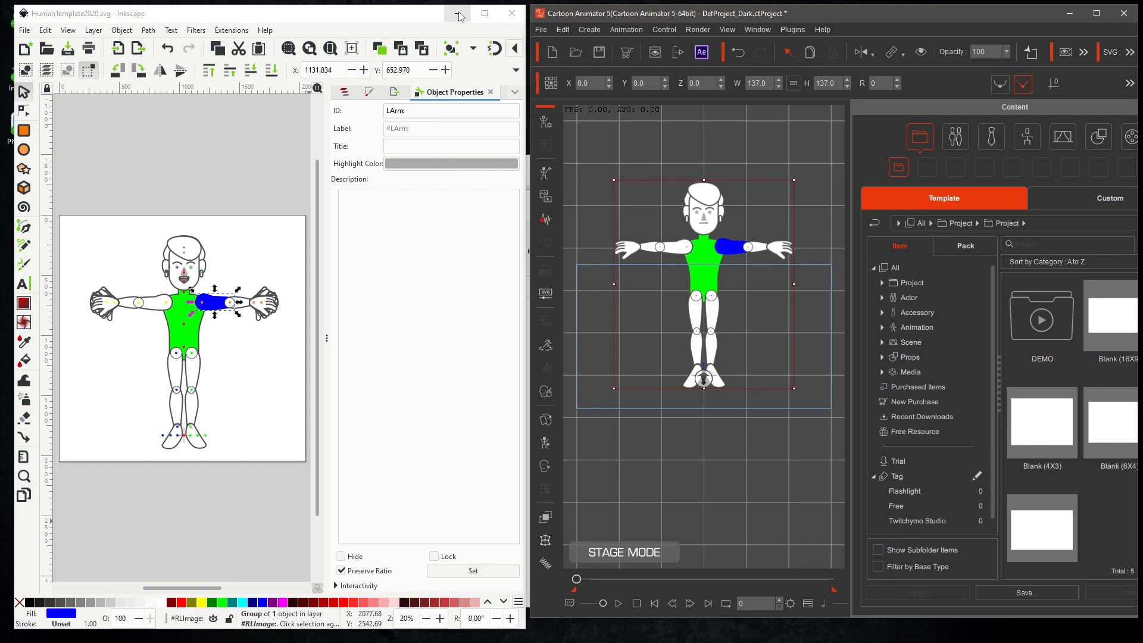
mouse_move(483, 14)
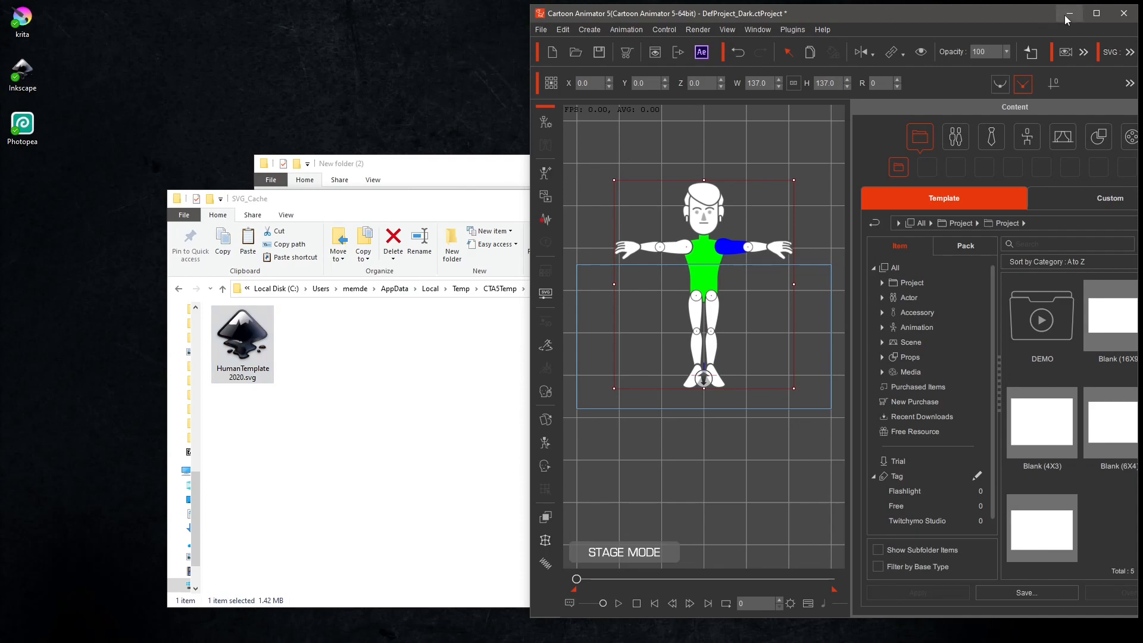
mouse_move(1122, 13)
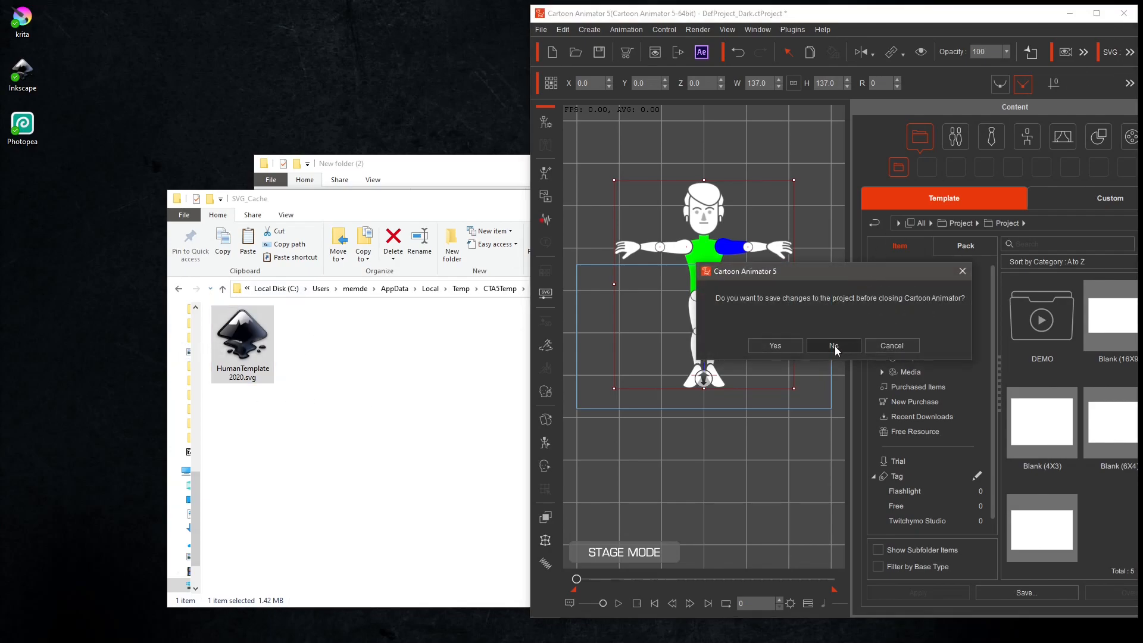
Answer No to the save prompt, closing Cartoon Animator 5 with the SVG_Cache folder left empty.
left_click(833, 345)
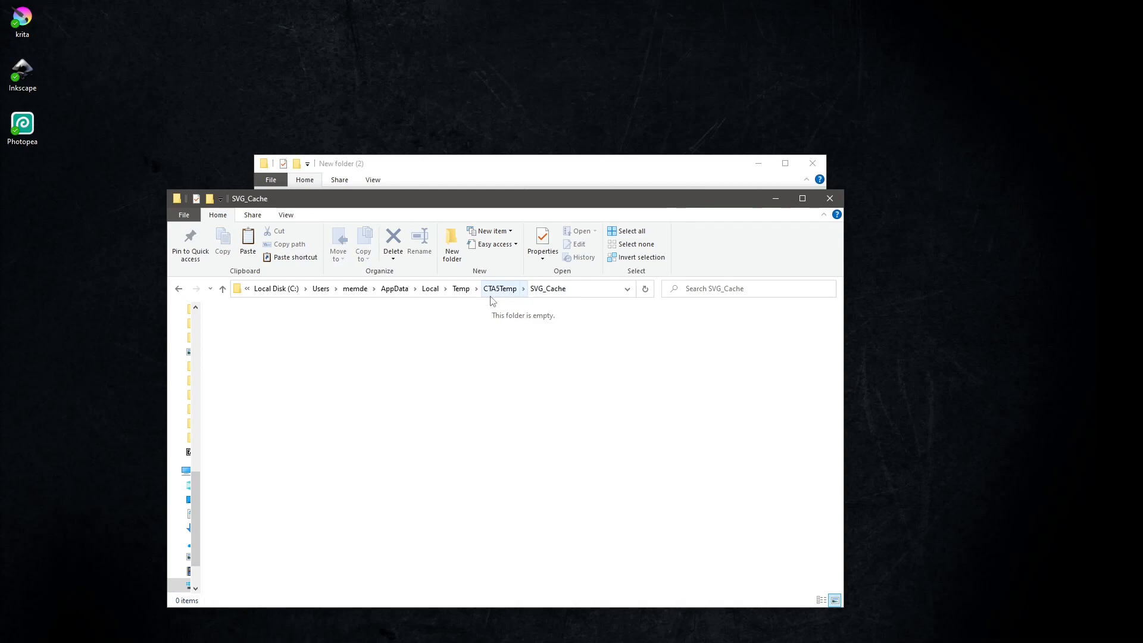
mouse_move(514, 307)
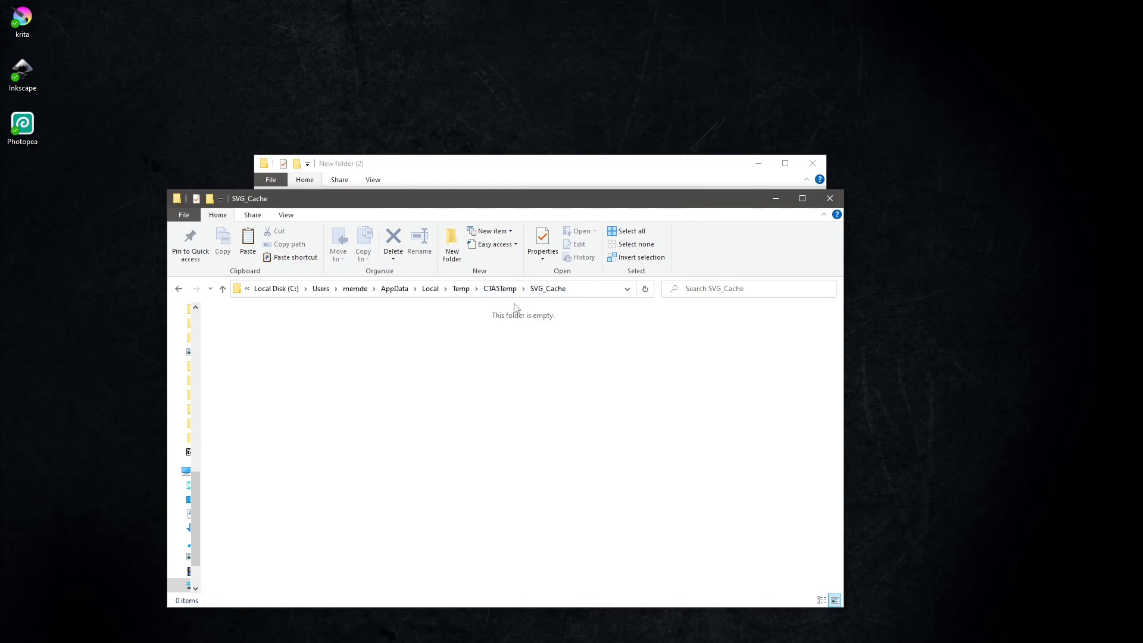